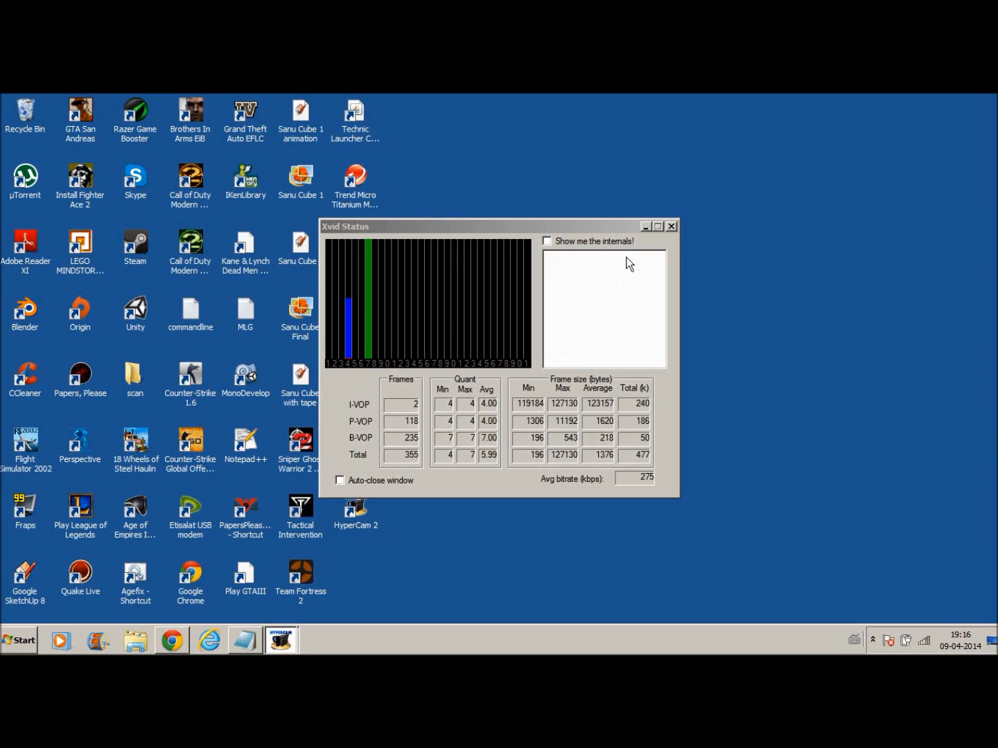
# Dismiss the Xvid Status window, leaving only the desktop icons
pyautogui.click(669, 226)
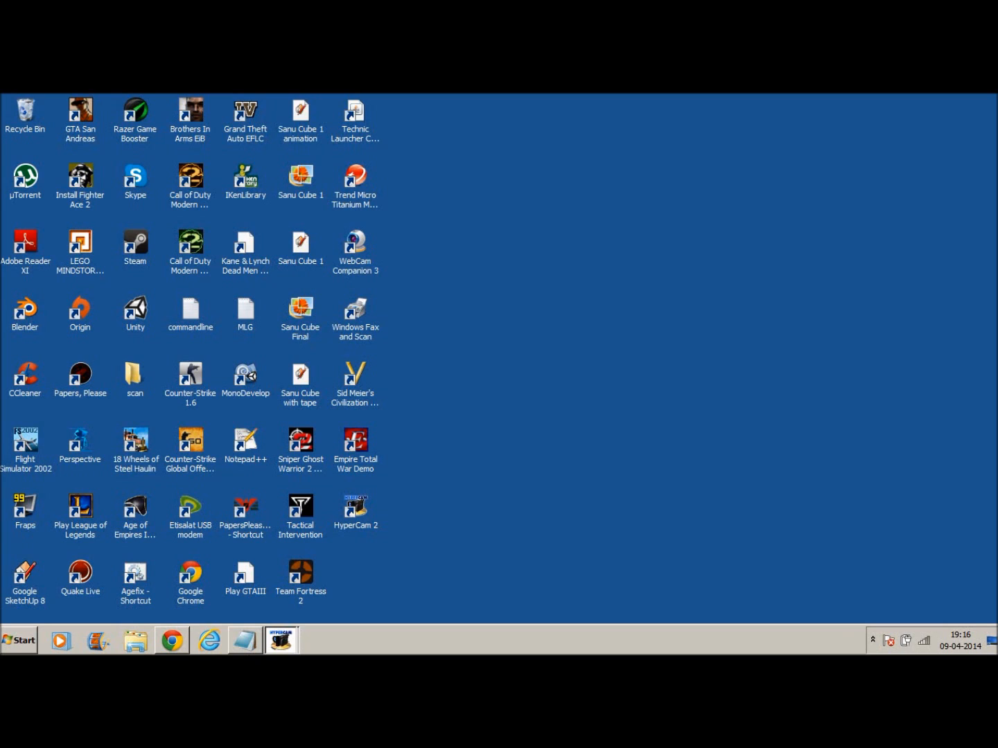
pyautogui.moveTo(234, 624)
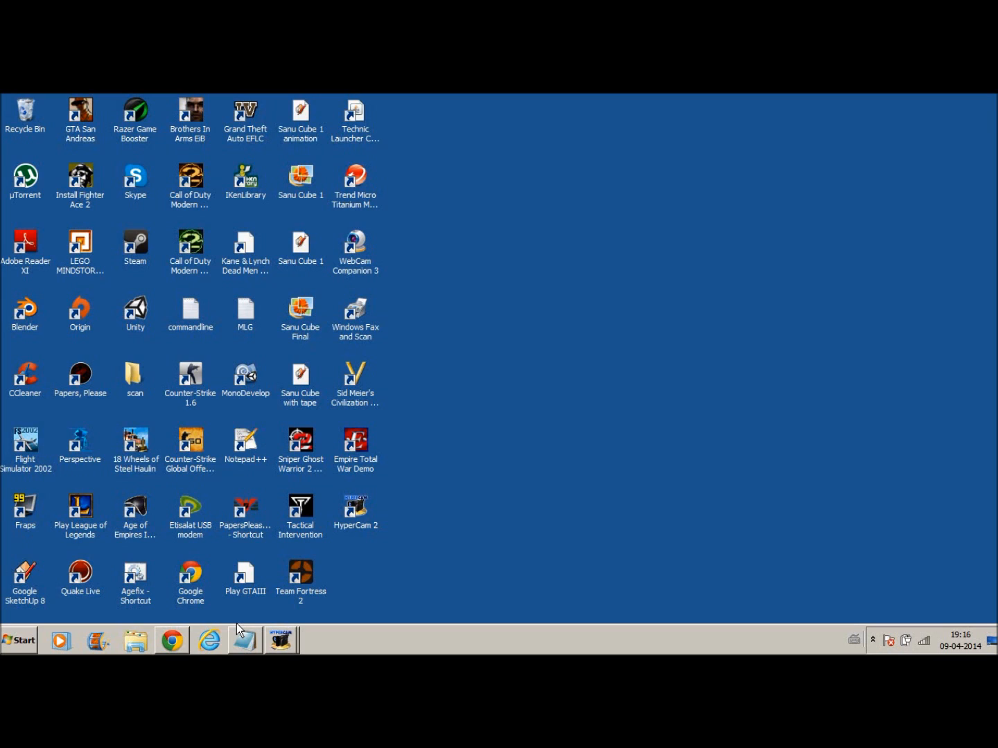
pyautogui.moveTo(179, 629)
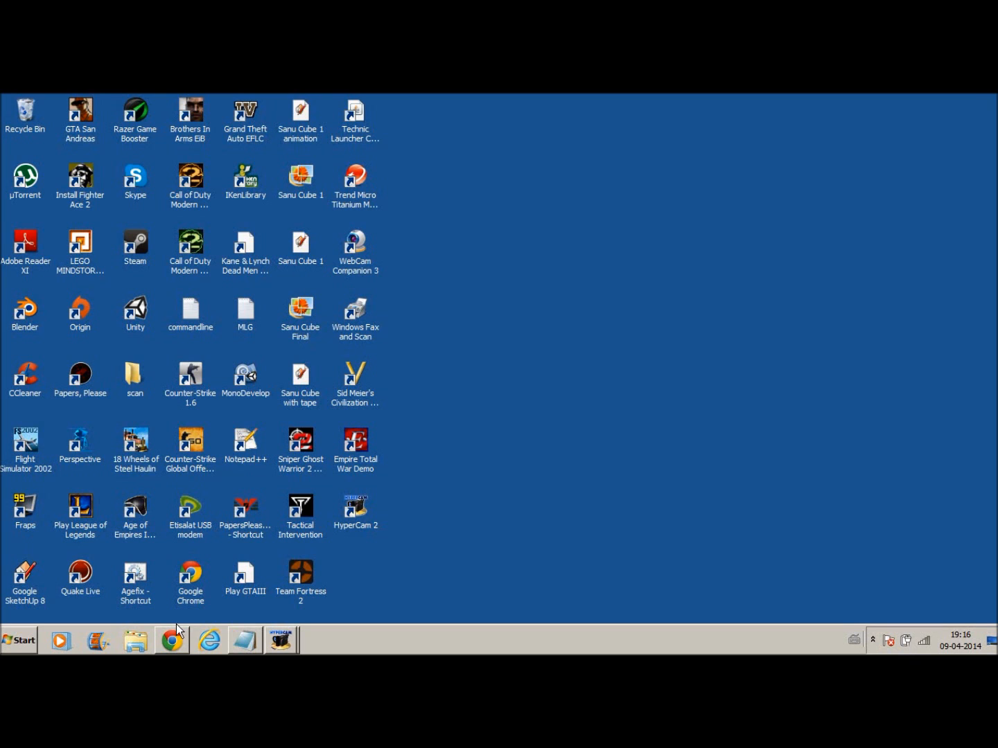
# Bring up the Notepad CTCP command notes and restore the window to a smaller size
pyautogui.click(244, 640)
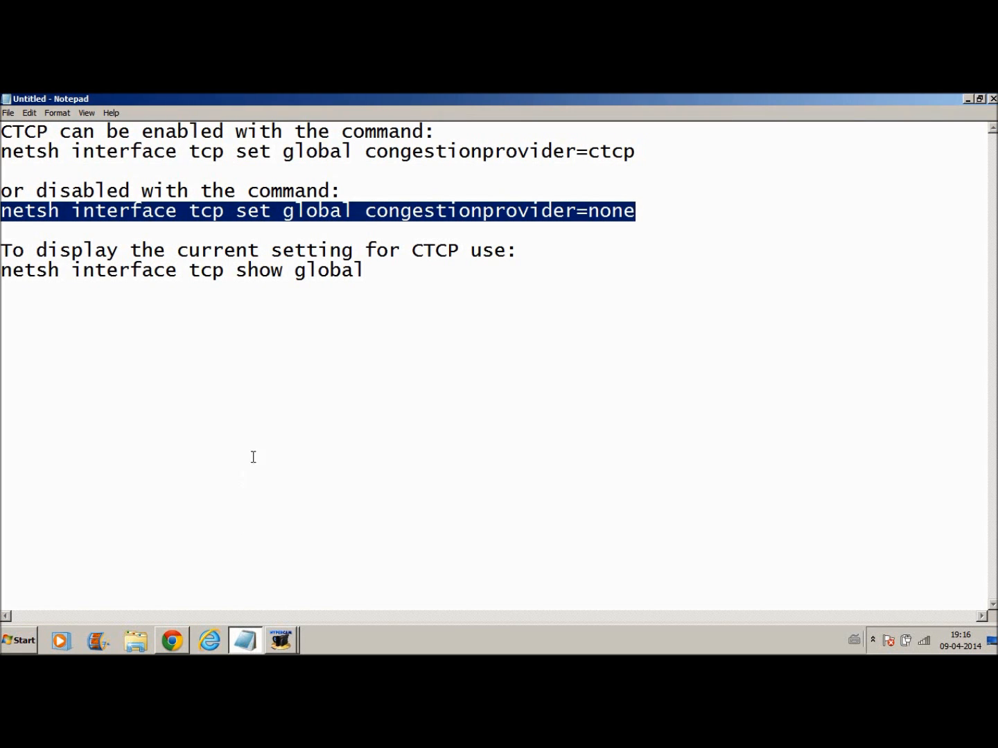
pyautogui.click(307, 352)
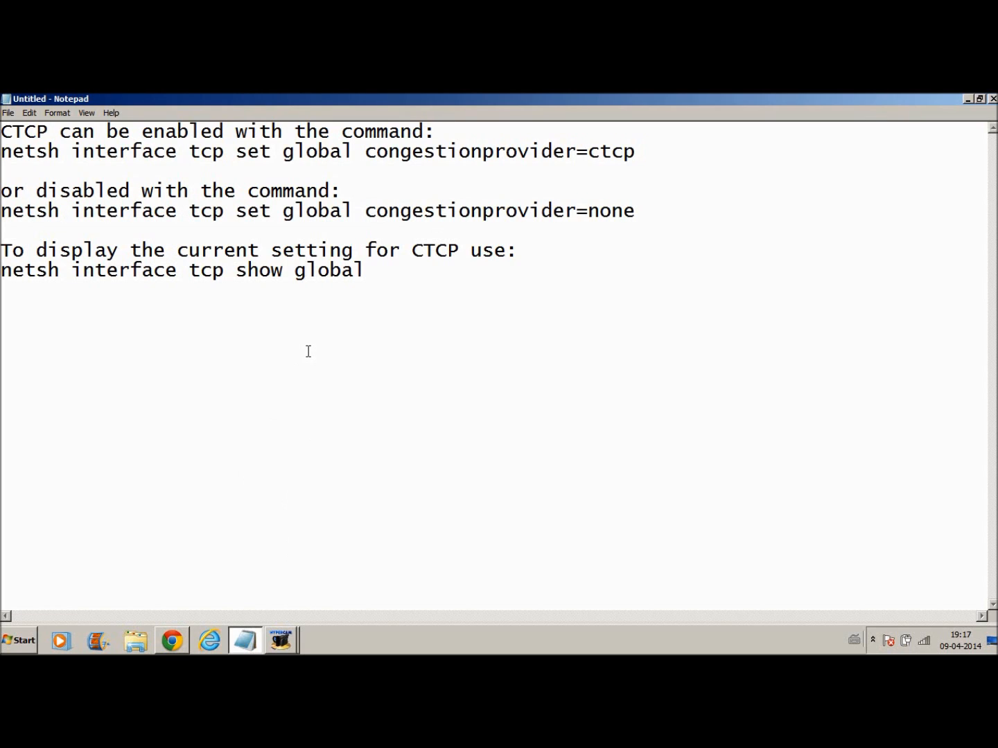
pyautogui.click(299, 269)
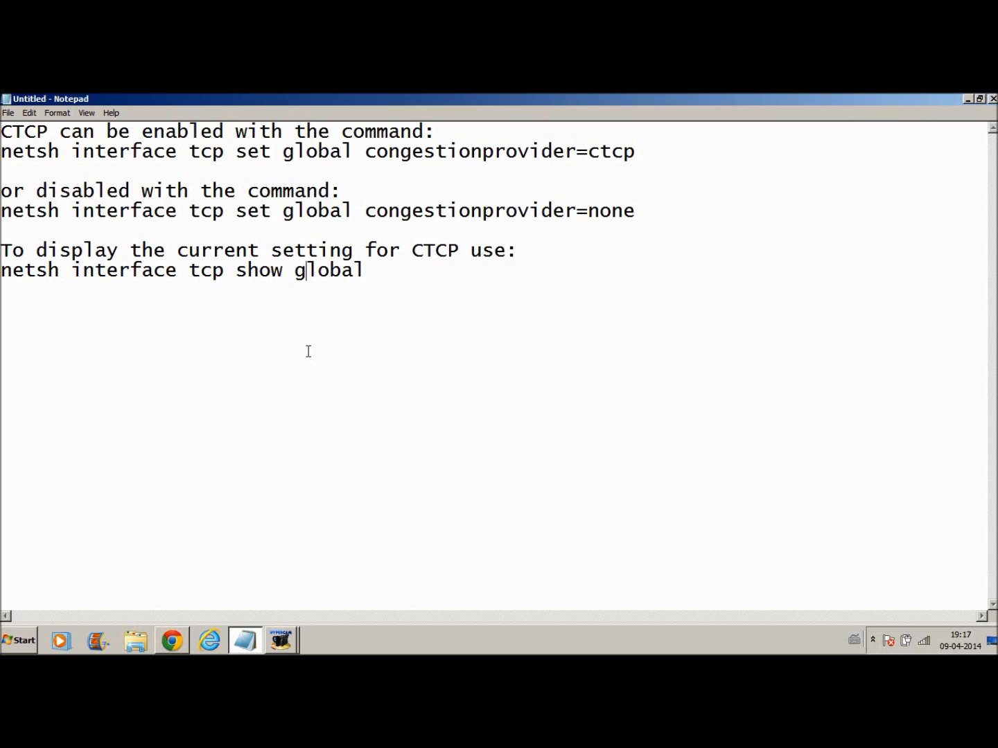
pyautogui.moveTo(422, 124)
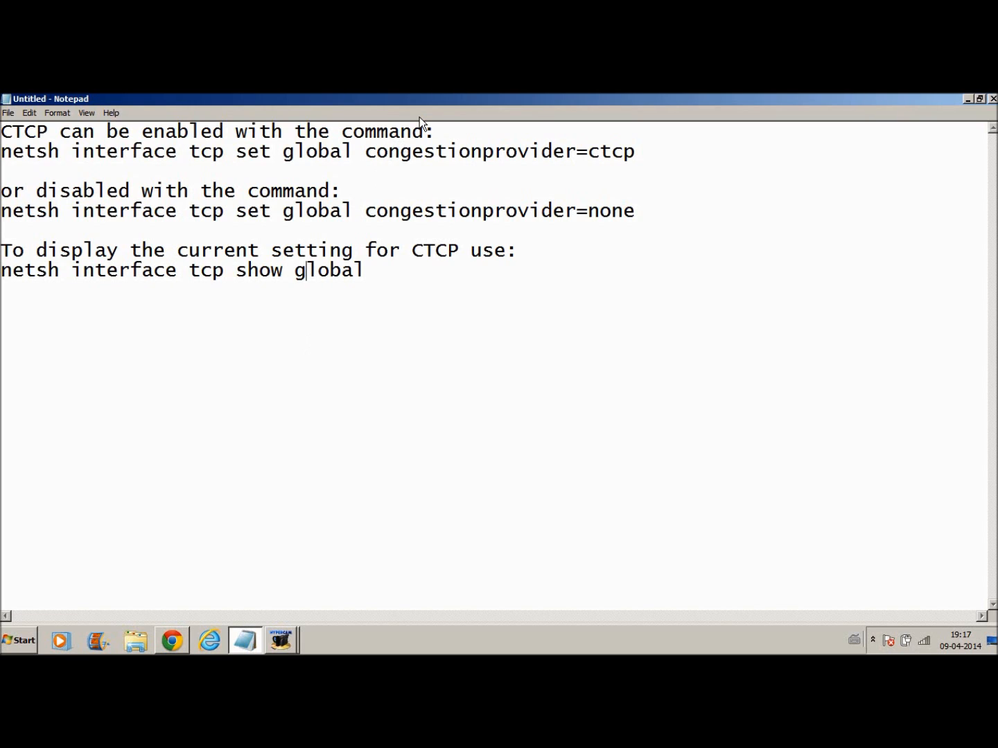
pyautogui.moveTo(765, 124)
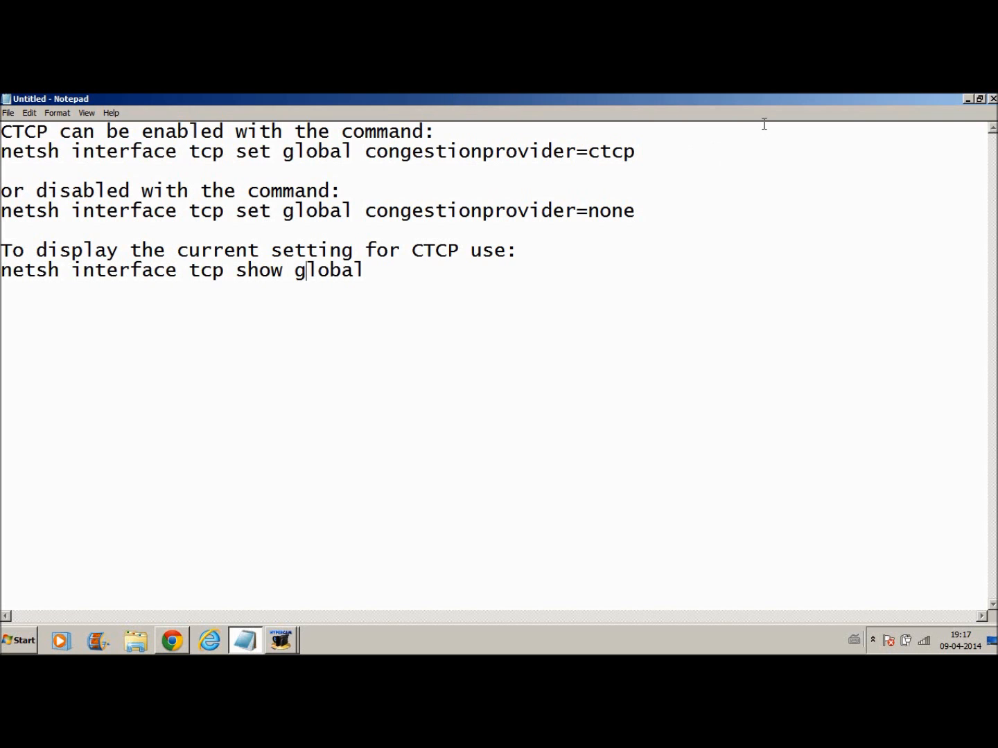
pyautogui.click(978, 98)
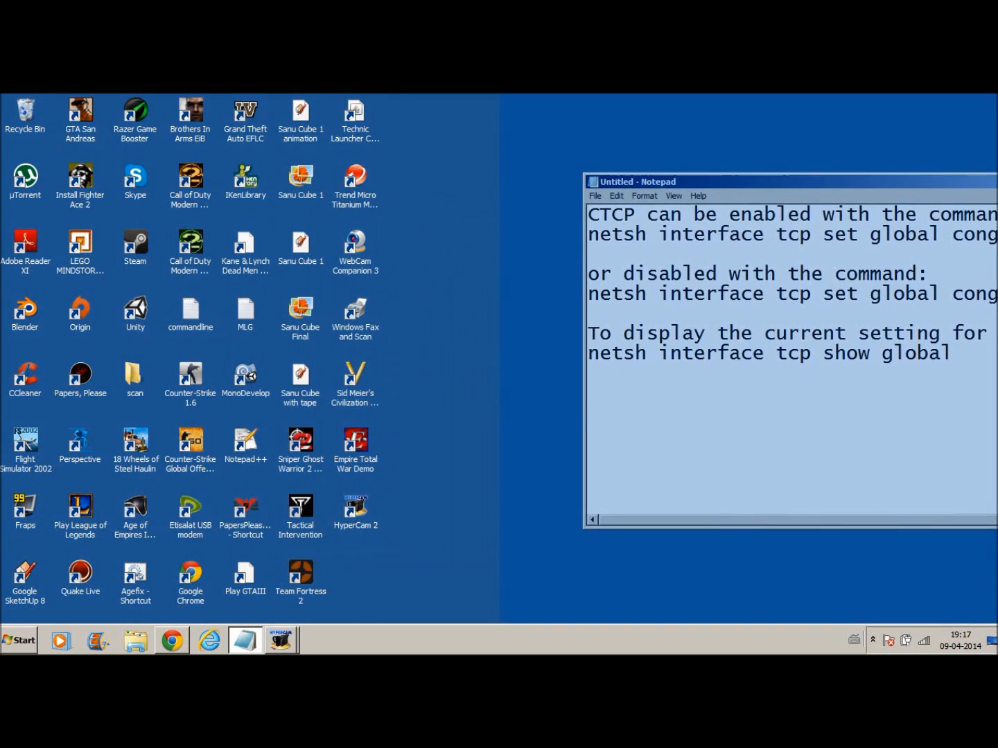
# Launch Command Prompt as administrator from the Start menu
pyautogui.click(19, 640)
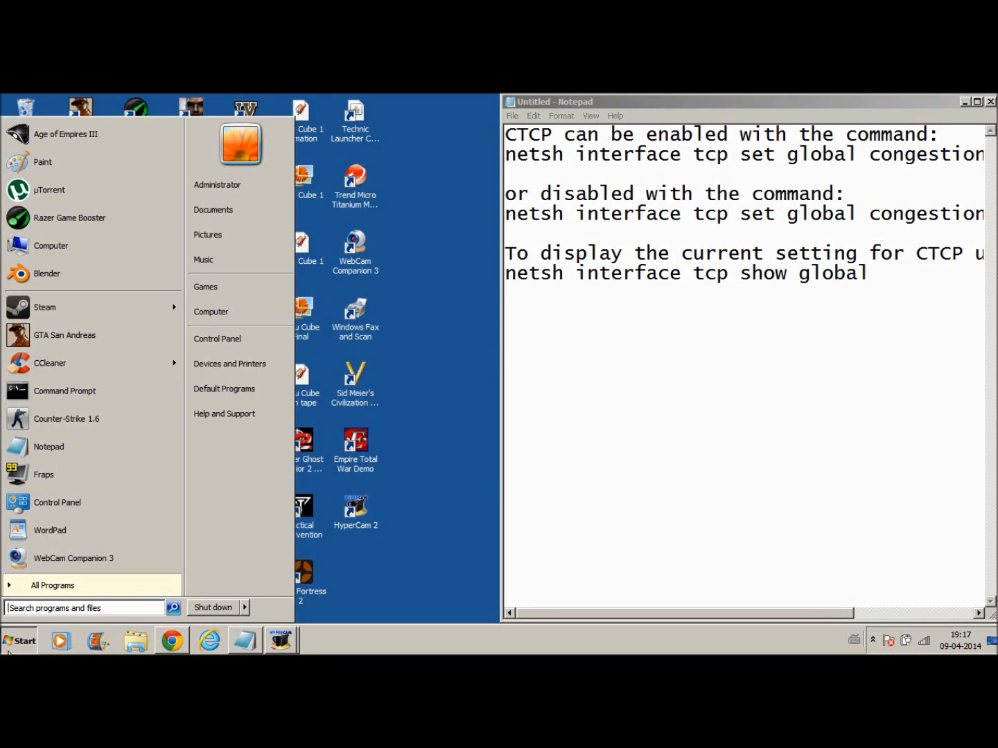
pyautogui.moveTo(64, 390)
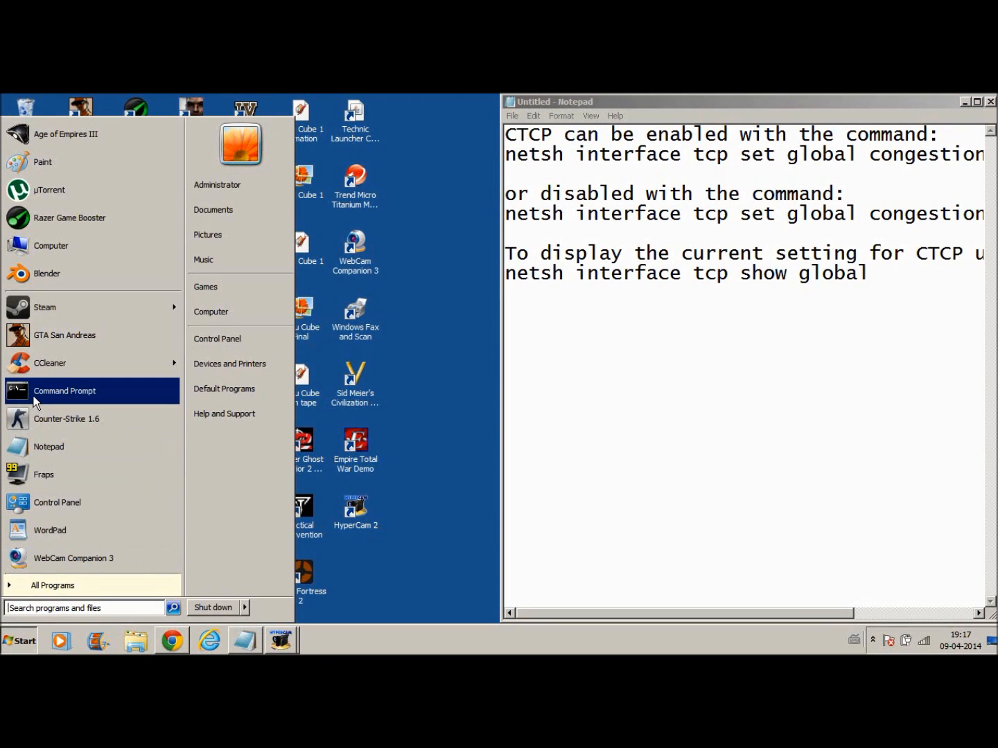
pyautogui.rightClick(63, 391)
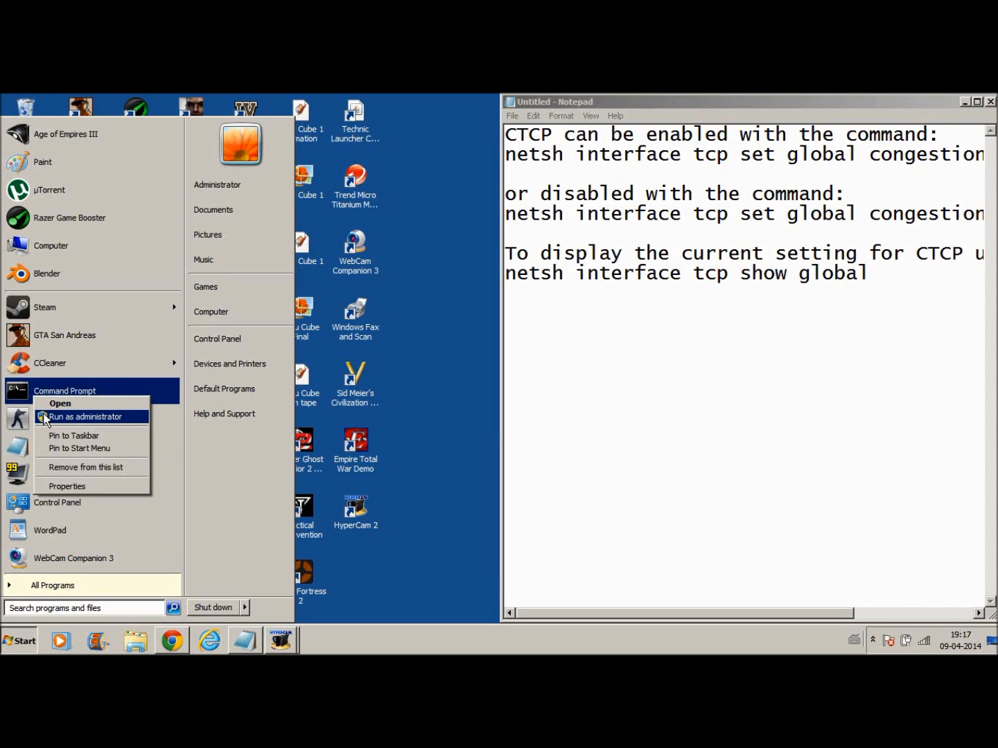
pyautogui.click(86, 416)
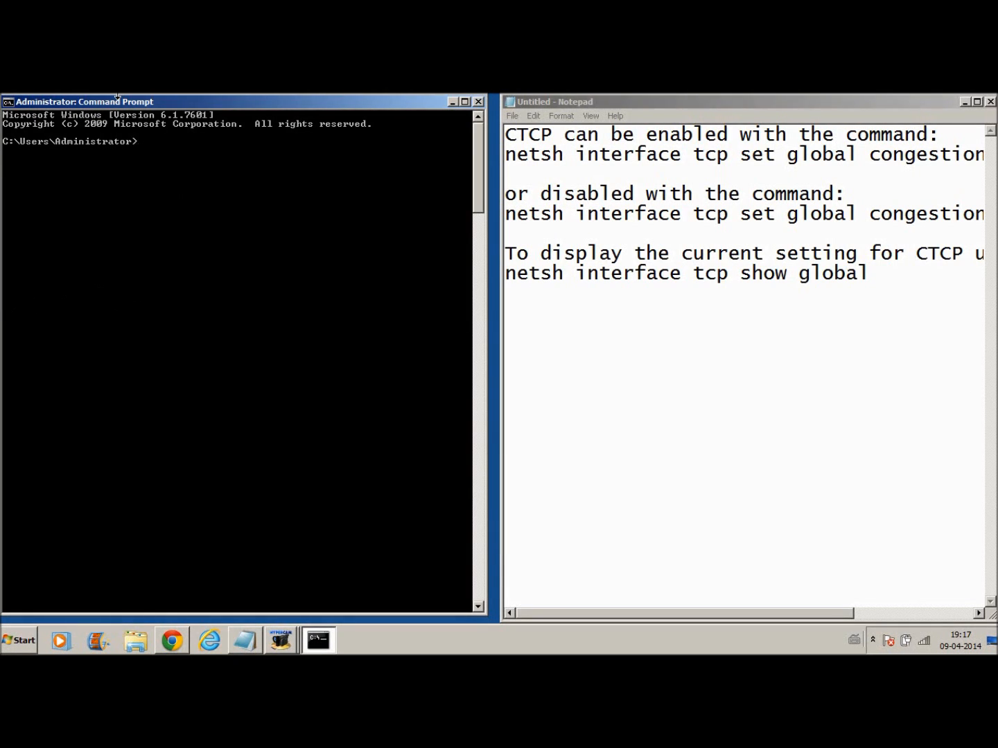
pyautogui.moveTo(353, 167)
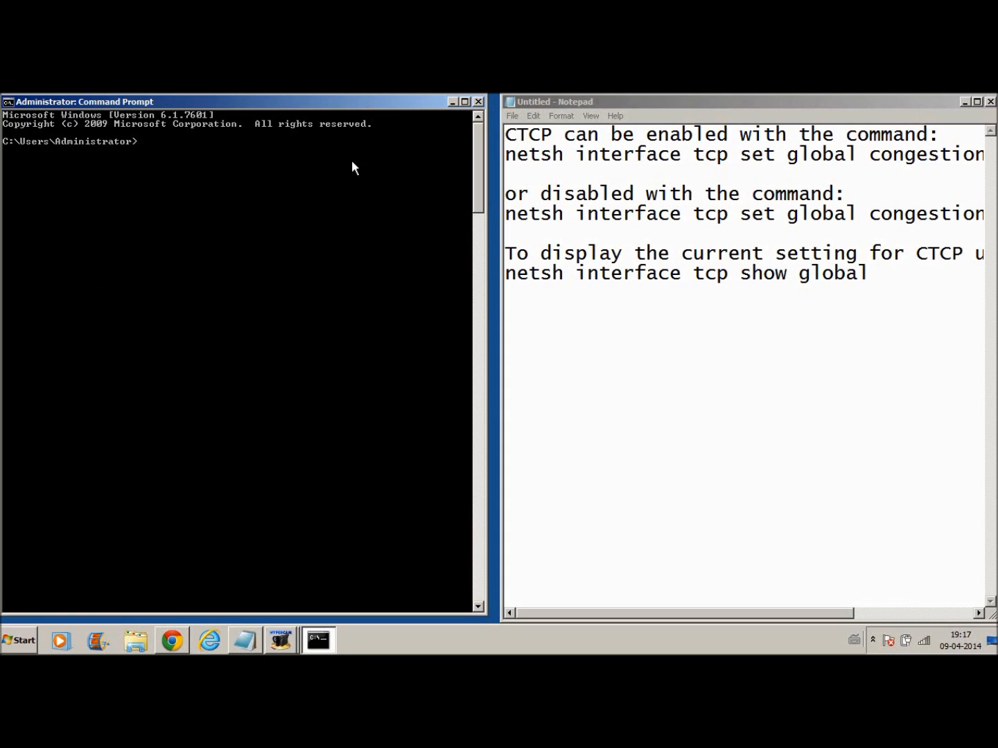
pyautogui.moveTo(301, 152)
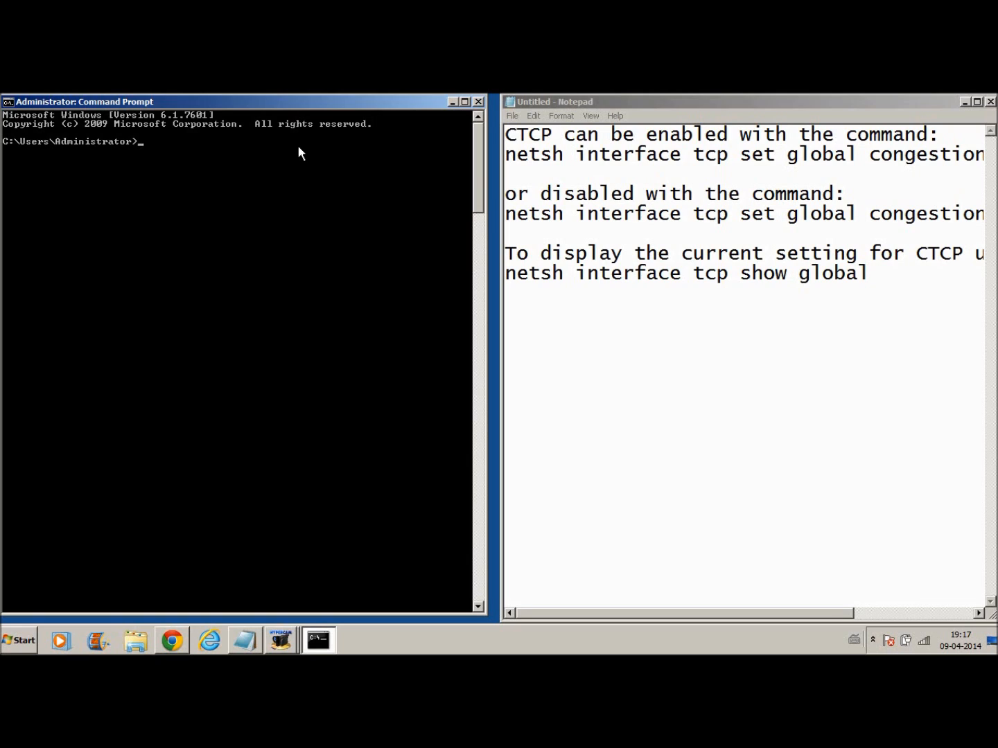
pyautogui.moveTo(338, 215)
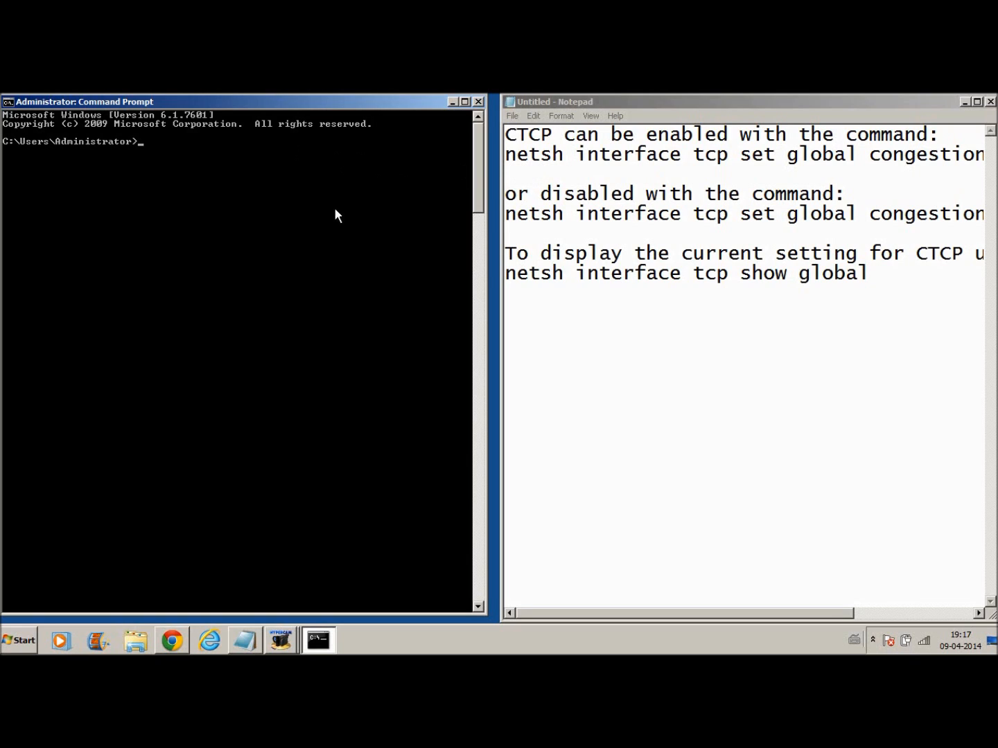
pyautogui.moveTo(269, 161)
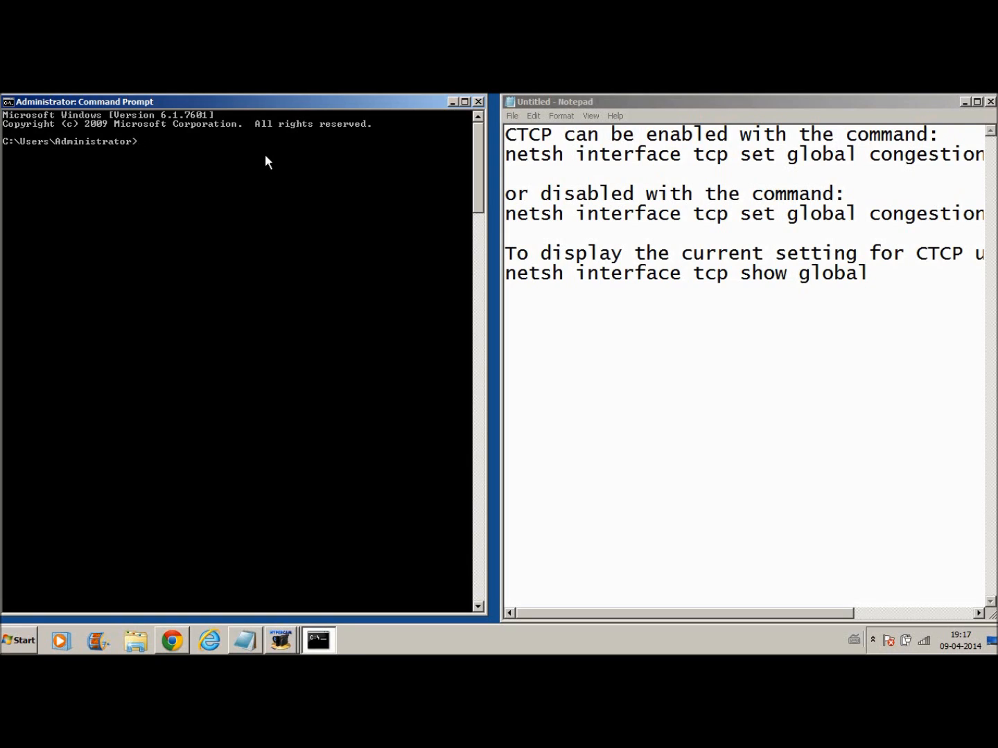
pyautogui.moveTo(183, 644)
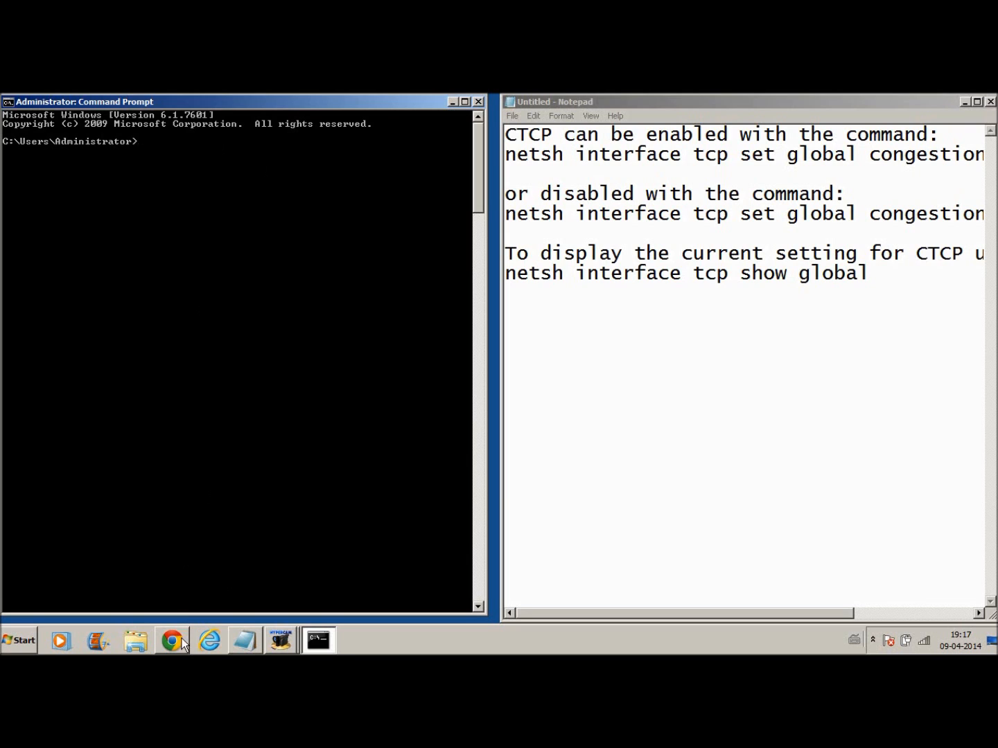
pyautogui.click(172, 640)
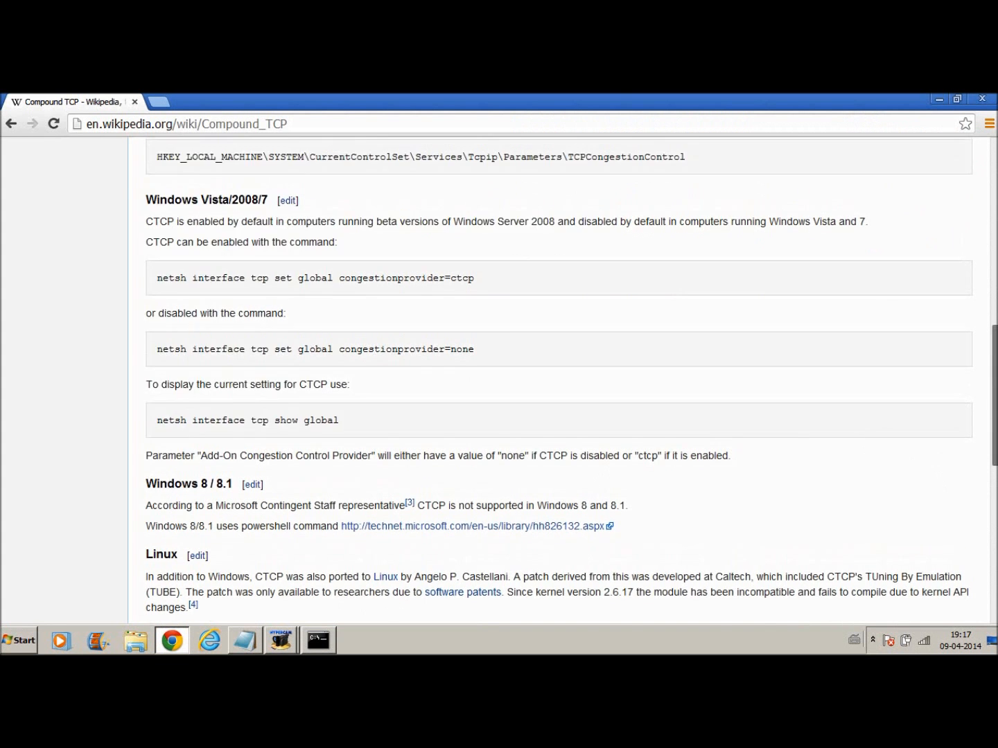
pyautogui.scroll(3)
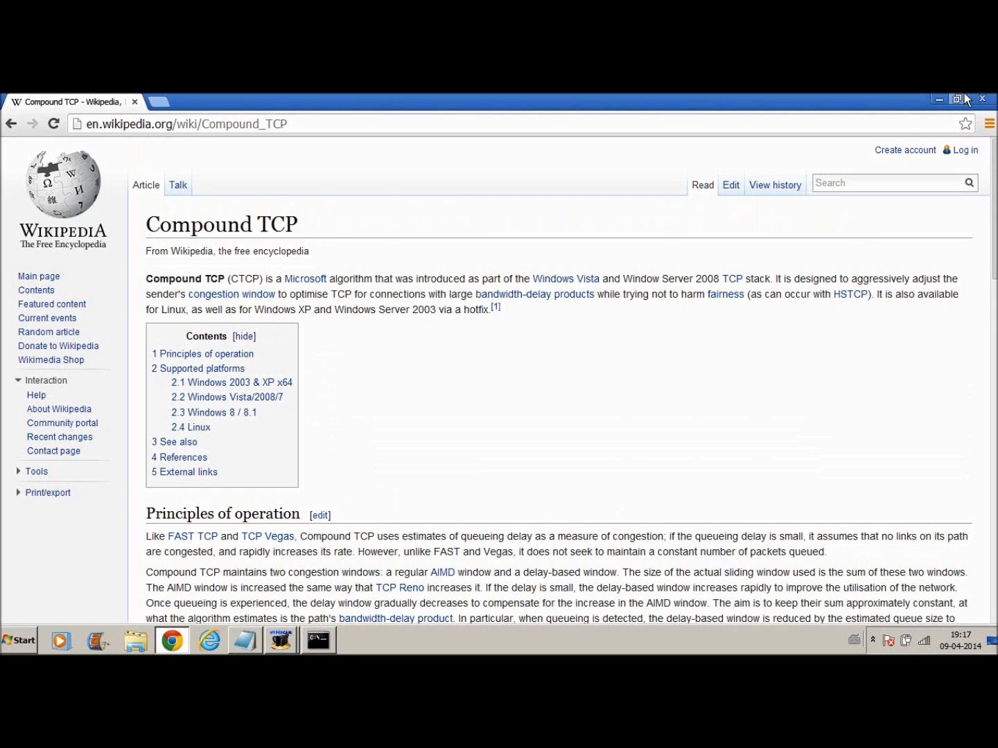
pyautogui.moveTo(957, 99)
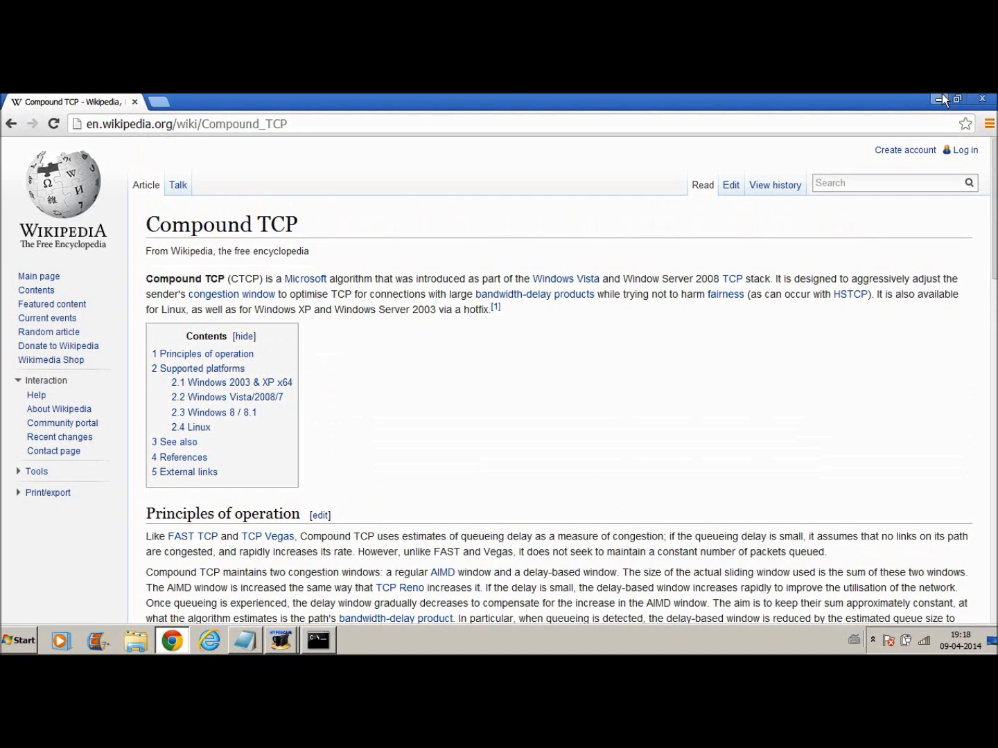
pyautogui.click(935, 98)
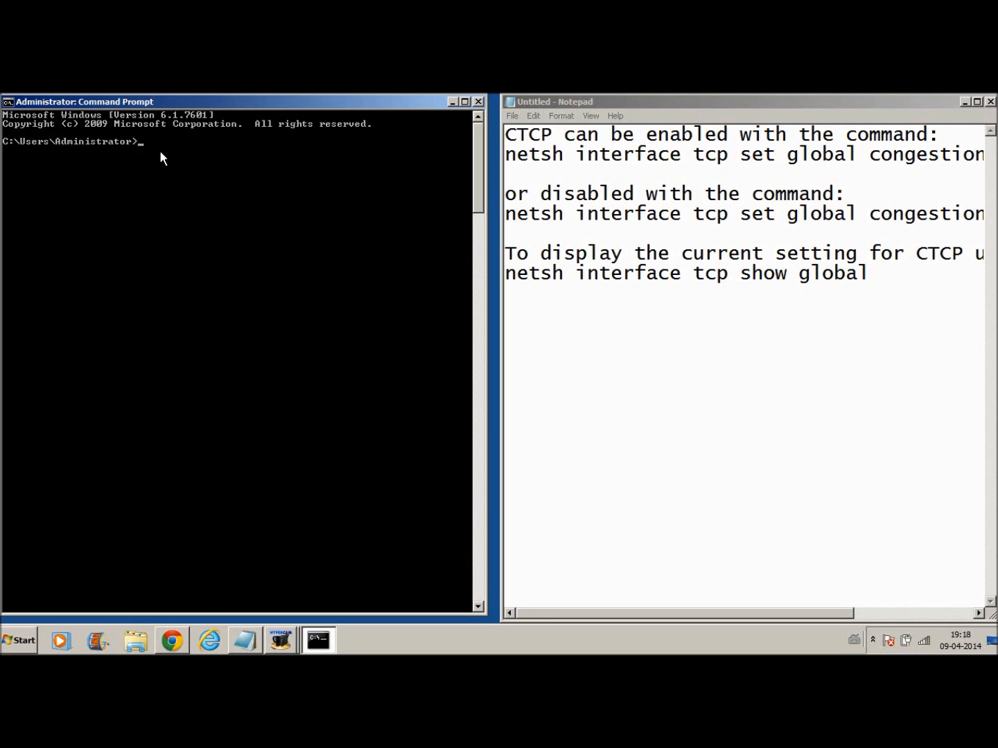
pyautogui.moveTo(145, 150)
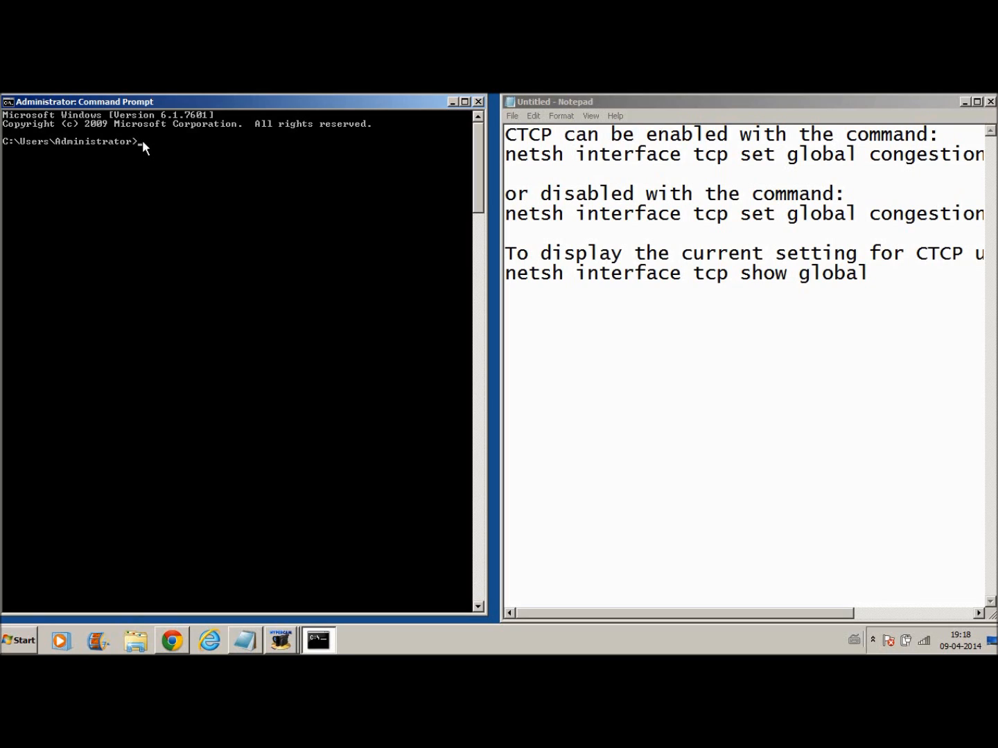
# Enter netsh interface tcp show global to list the TCP global parameters
pyautogui.write('net')
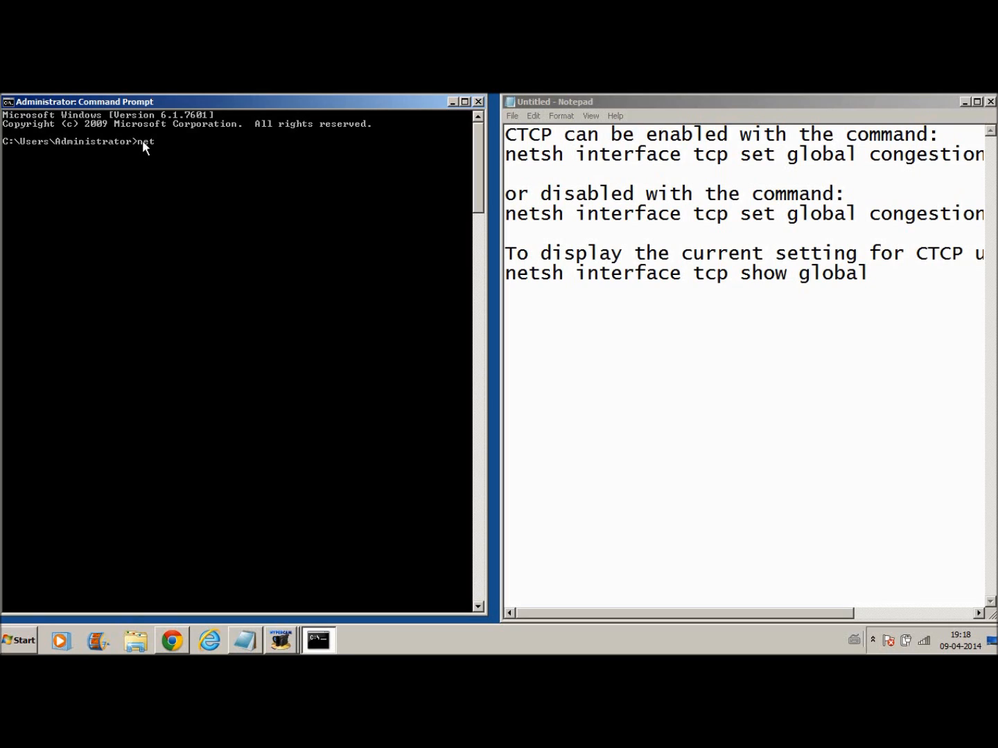
pyautogui.write('sh')
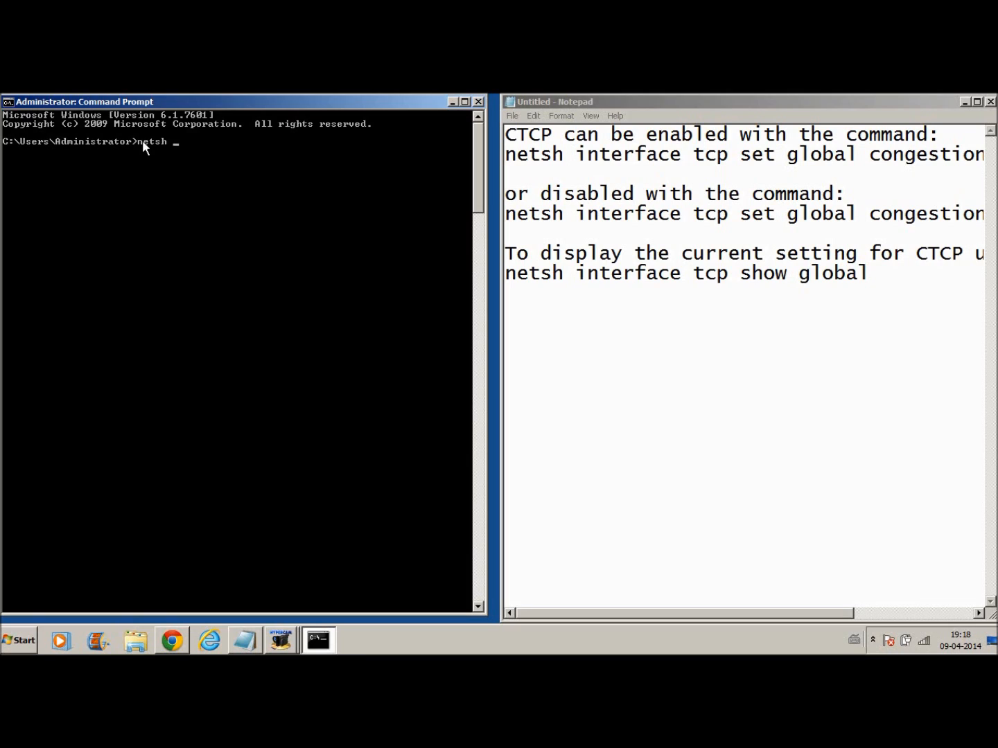
pyautogui.write('interfac')
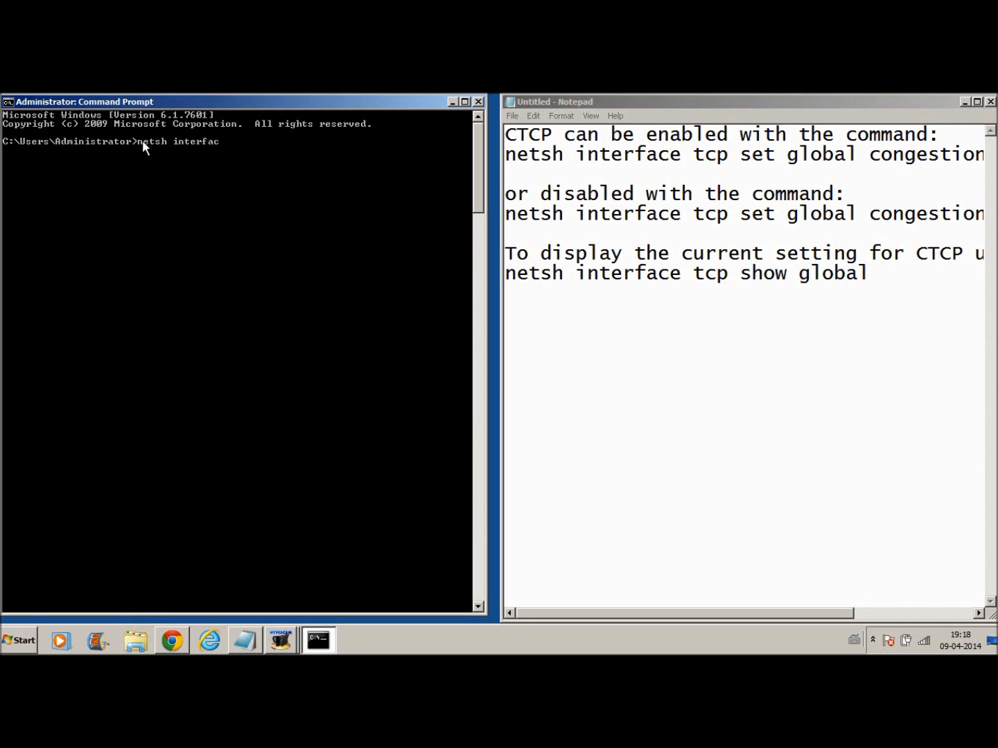
pyautogui.write('e')
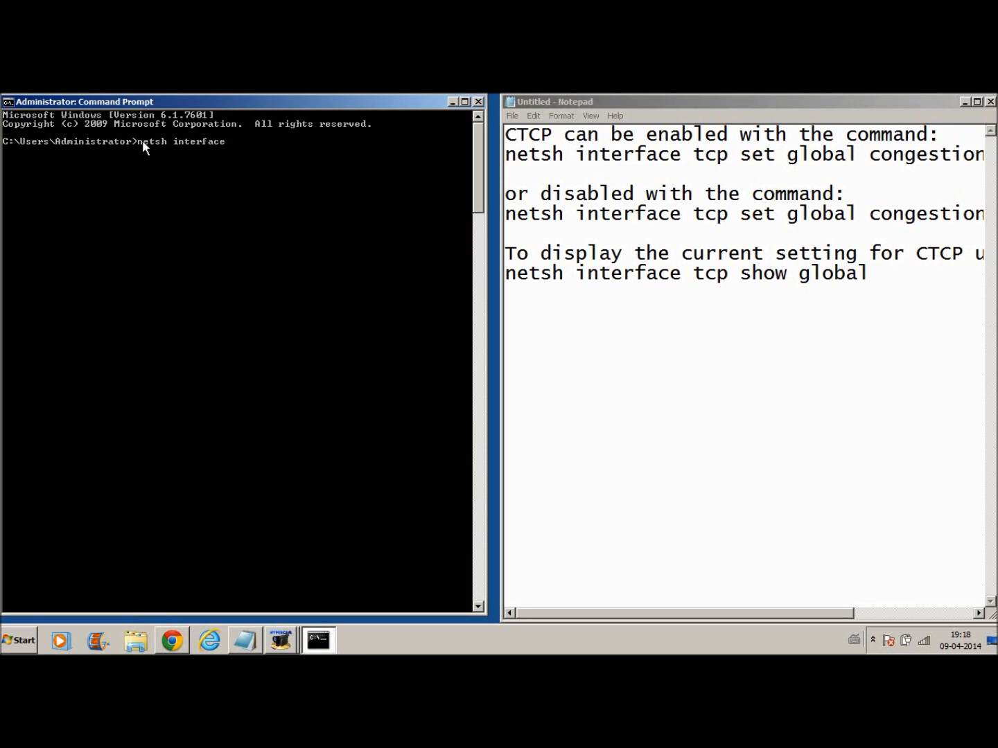
pyautogui.write('tcp')
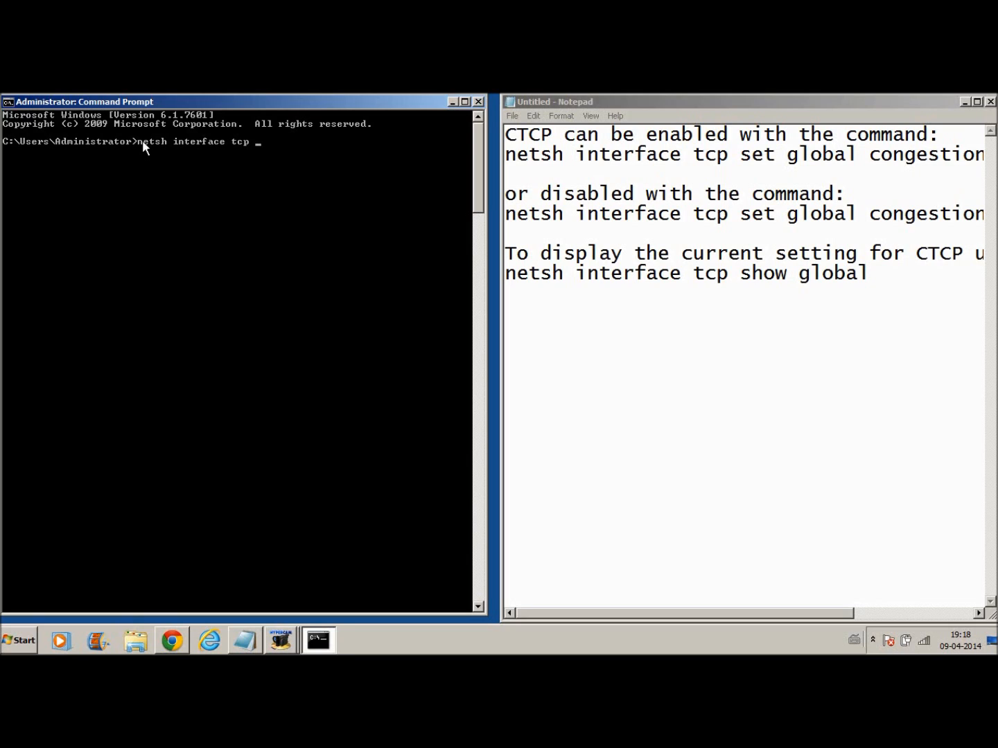
pyautogui.write('so')
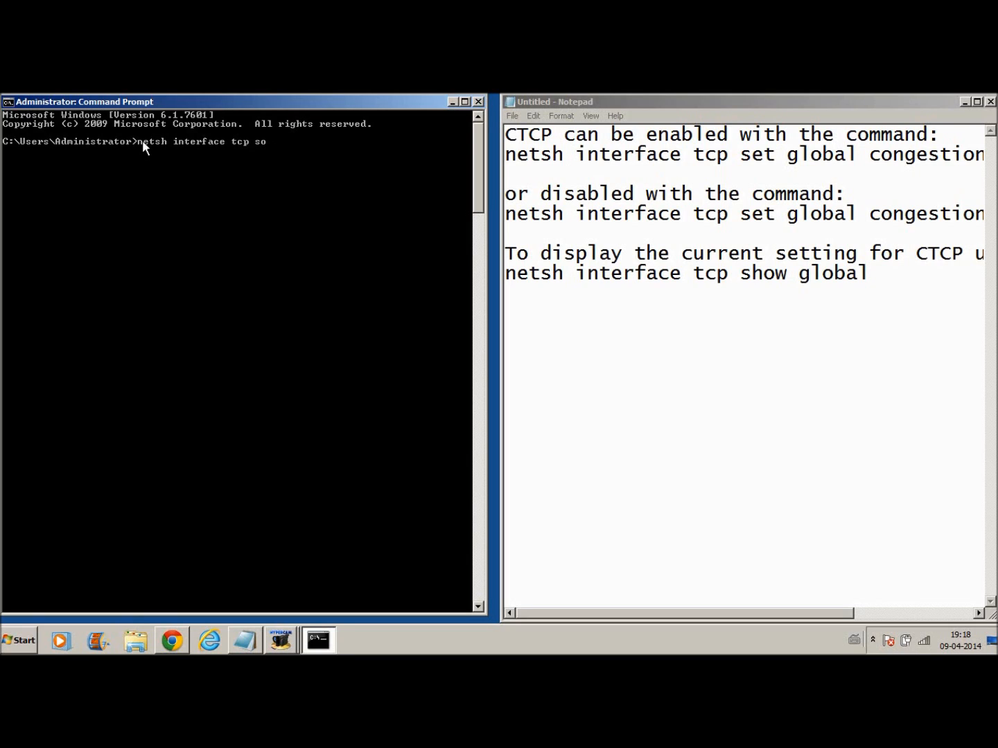
pyautogui.write('how global')
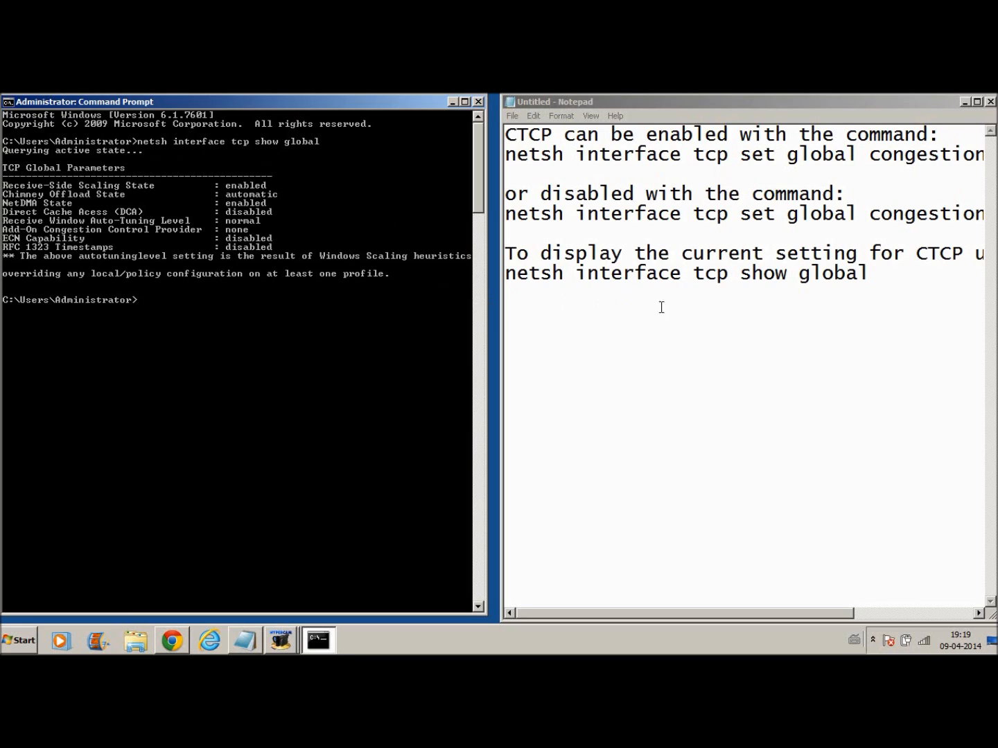
pyautogui.moveTo(518, 221)
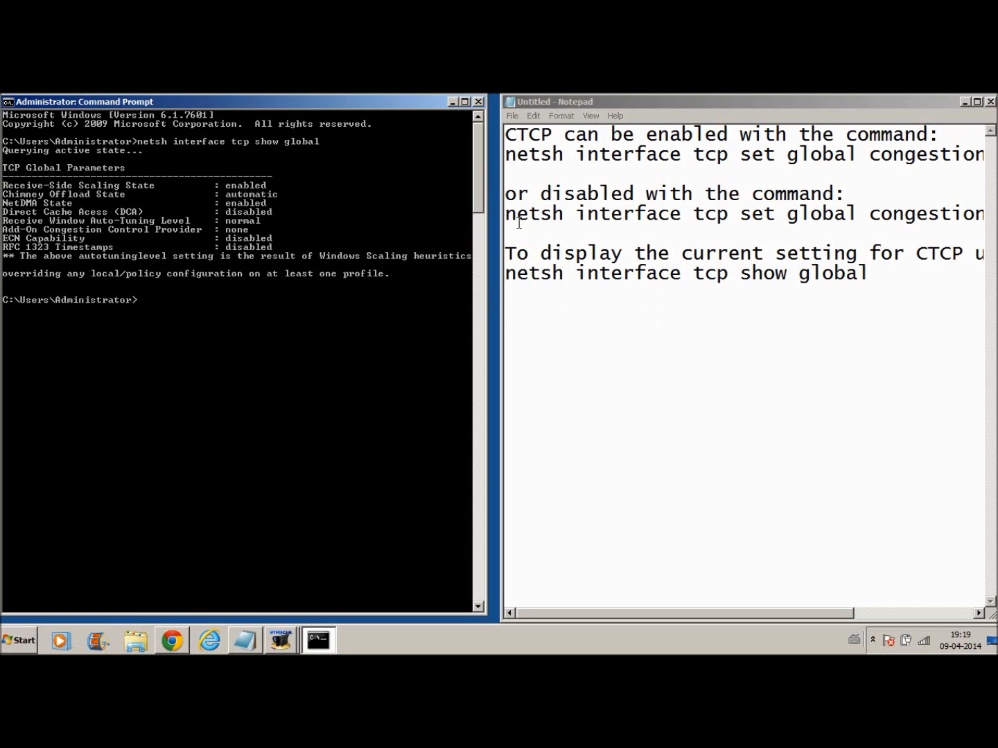
pyautogui.moveTo(163, 302)
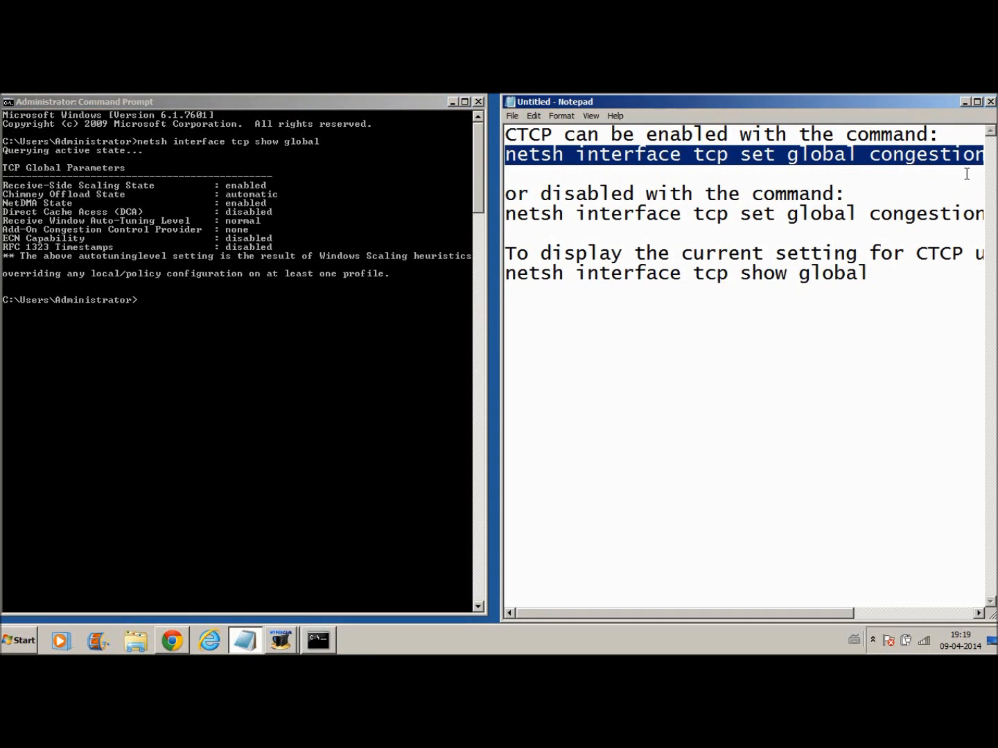
# Maximize the notes to read the full commands and select the congestionprovider=ctcp line
pyautogui.hscroll(3)
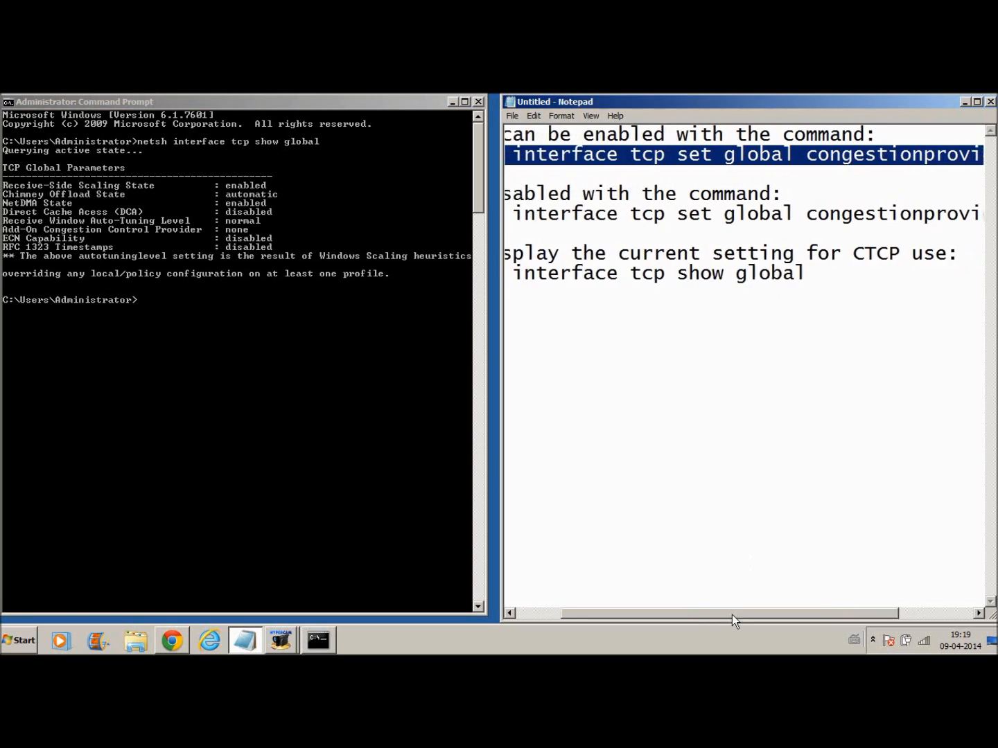
pyautogui.hscroll(-3)
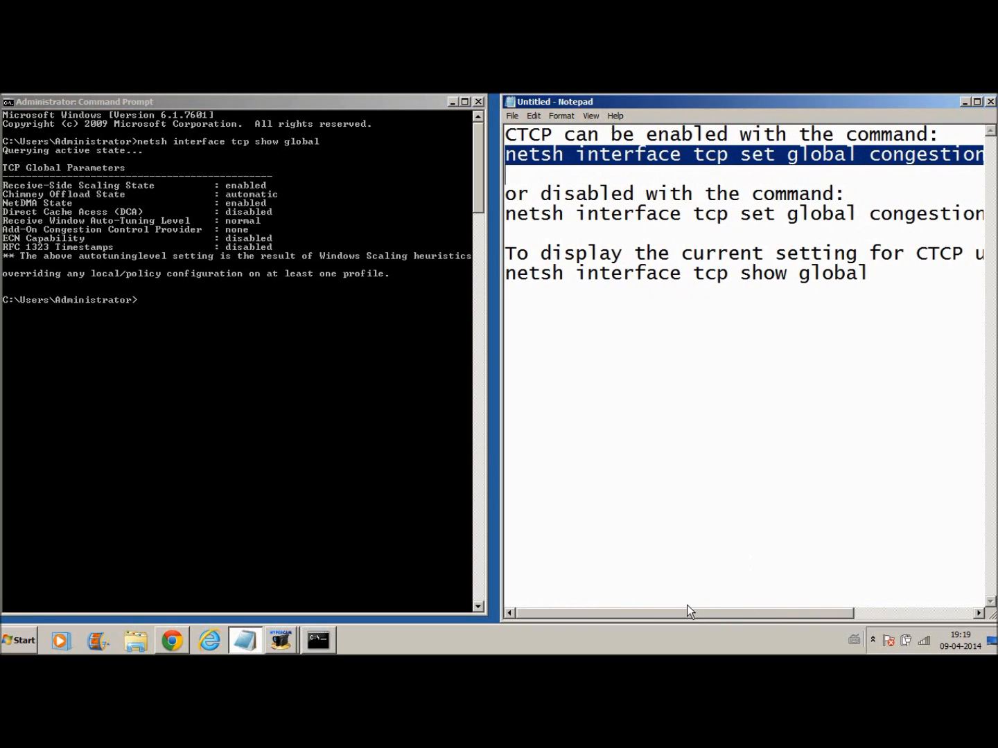
pyautogui.moveTo(977, 109)
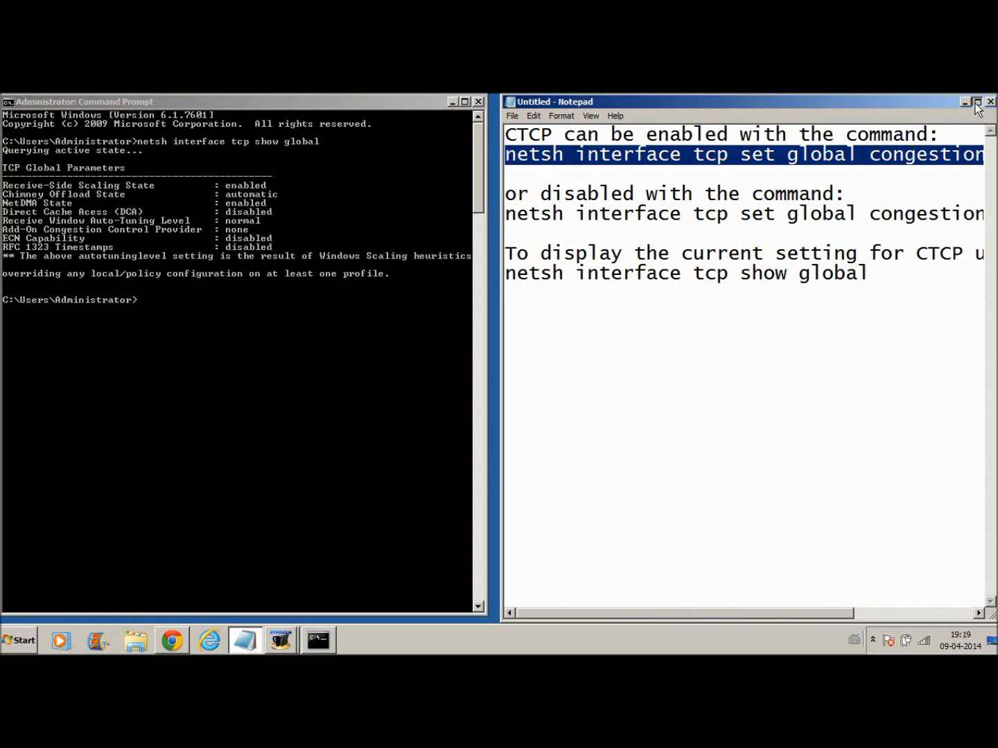
pyautogui.click(978, 101)
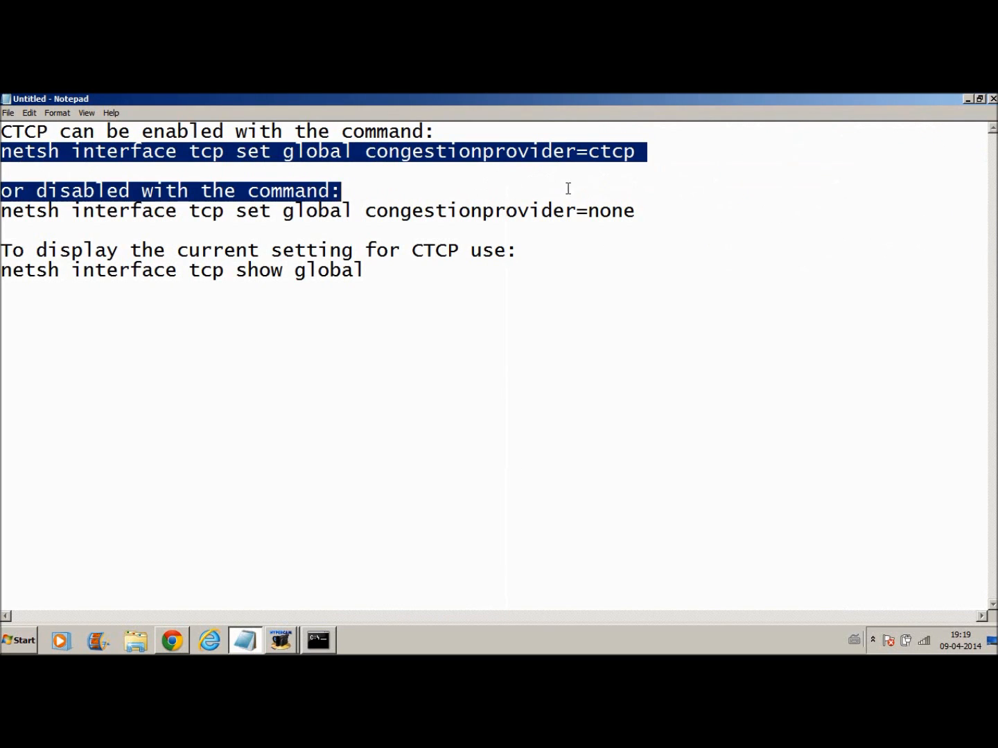
pyautogui.click(644, 151)
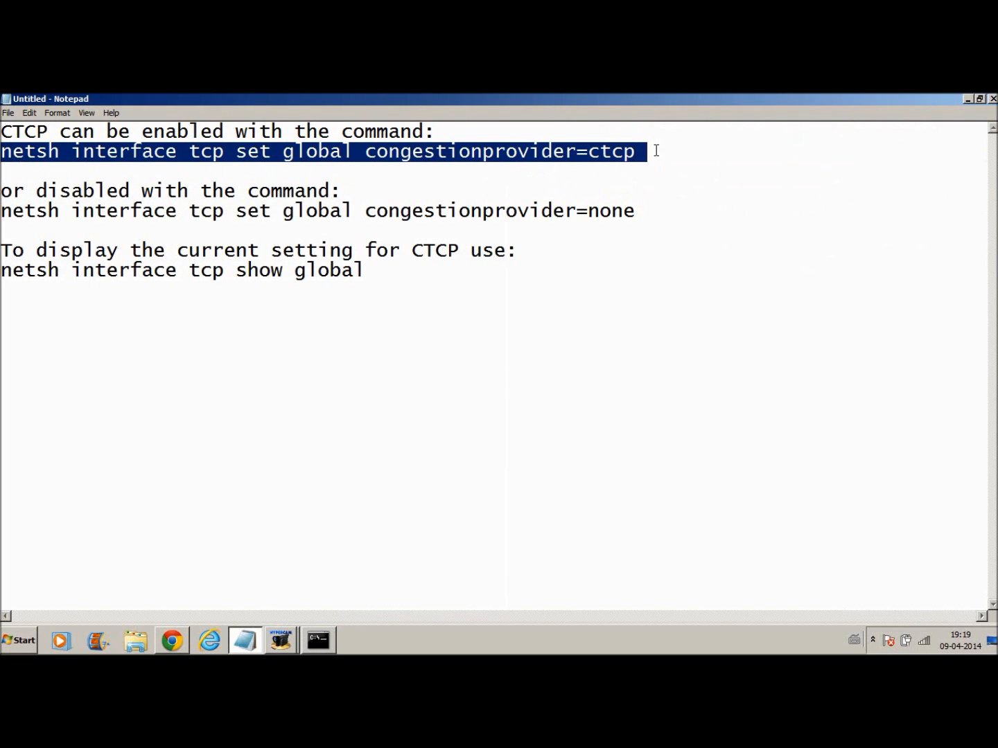
pyautogui.moveTo(829, 146)
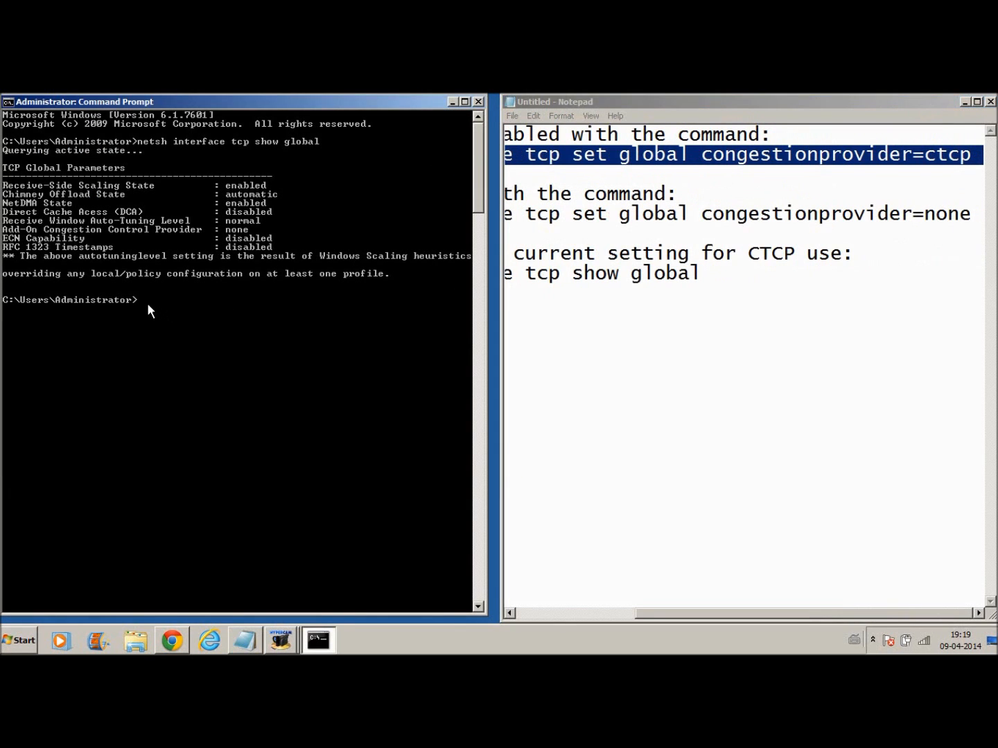
# Run netsh interface tcp set global congestionprovider=ctcp to enable Compound TCP
pyautogui.write('n')
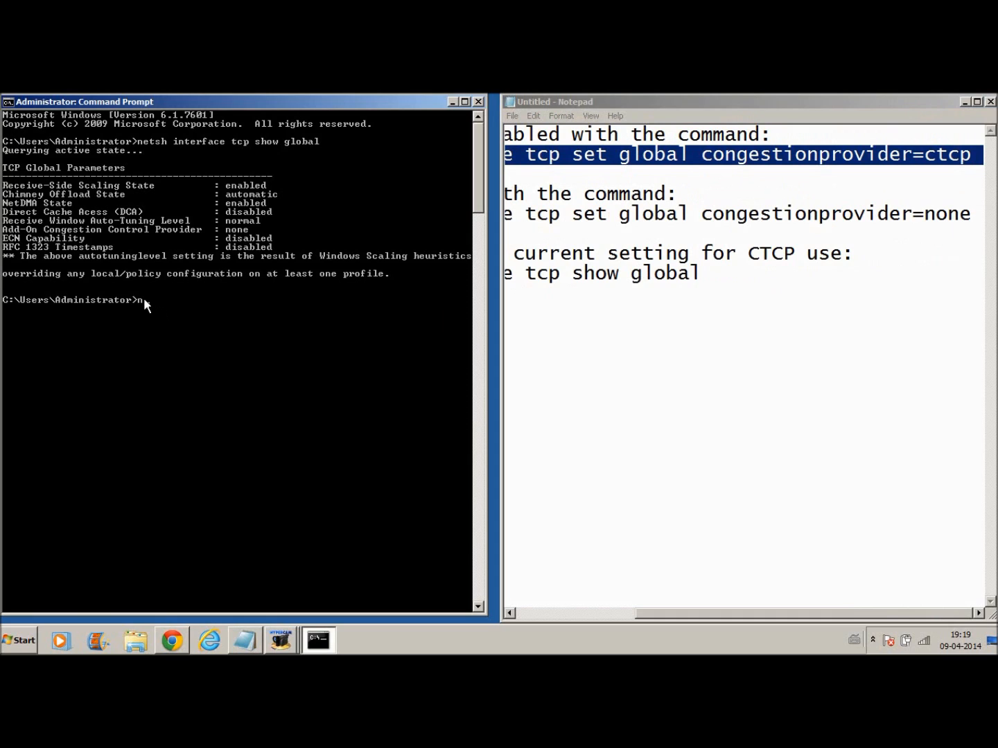
pyautogui.write('netsh i')
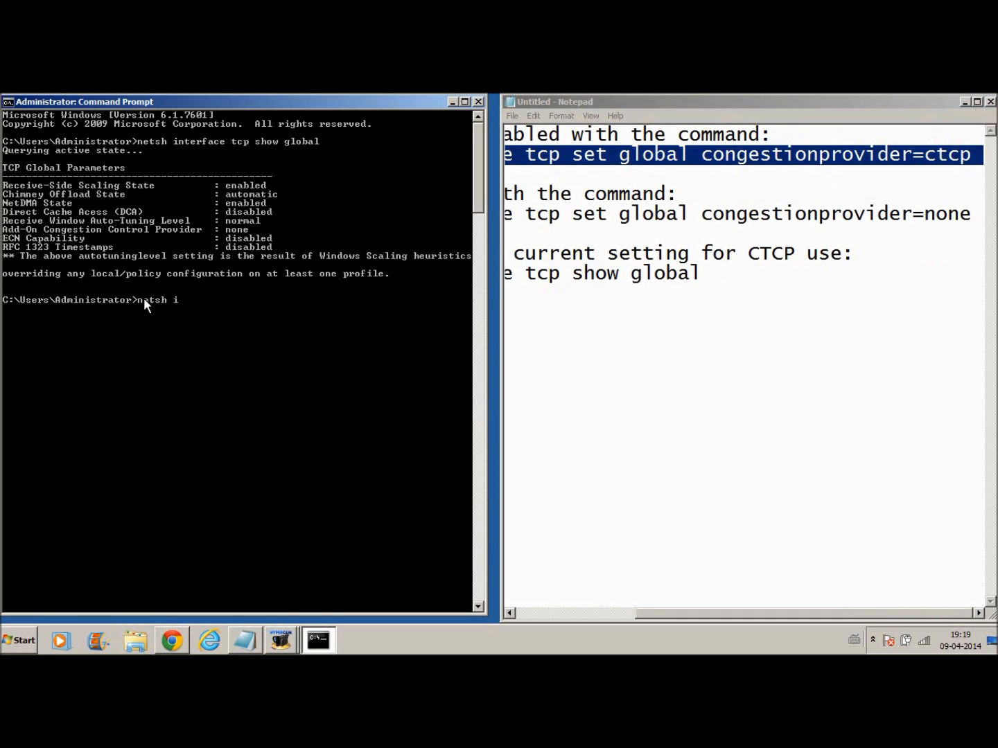
pyautogui.write('nterface')
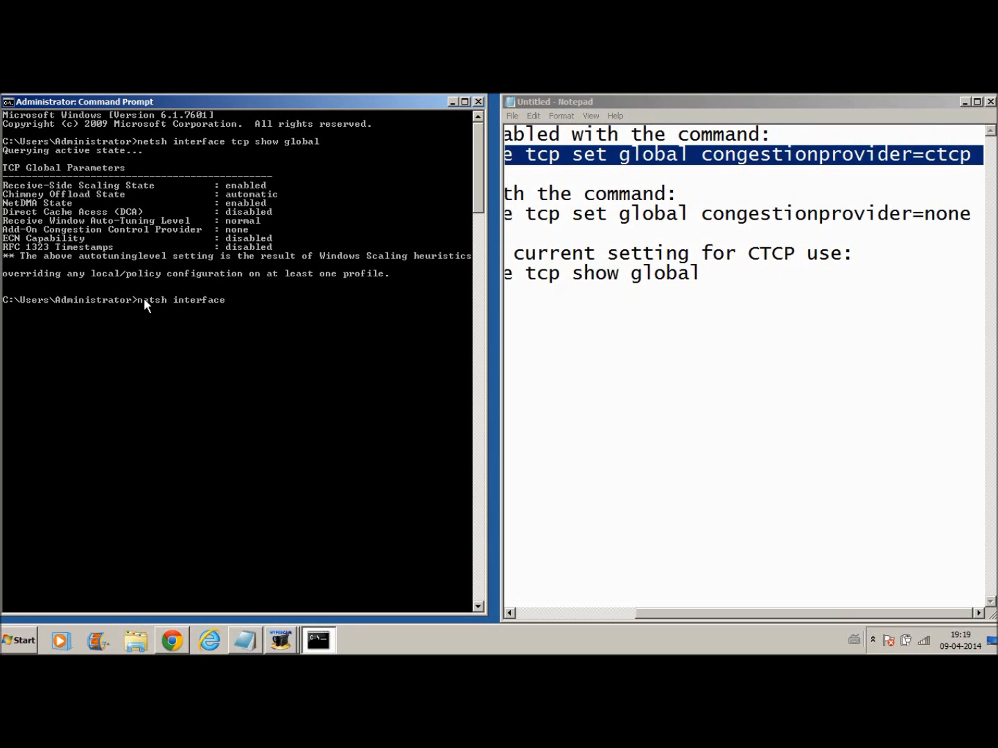
pyautogui.write('t')
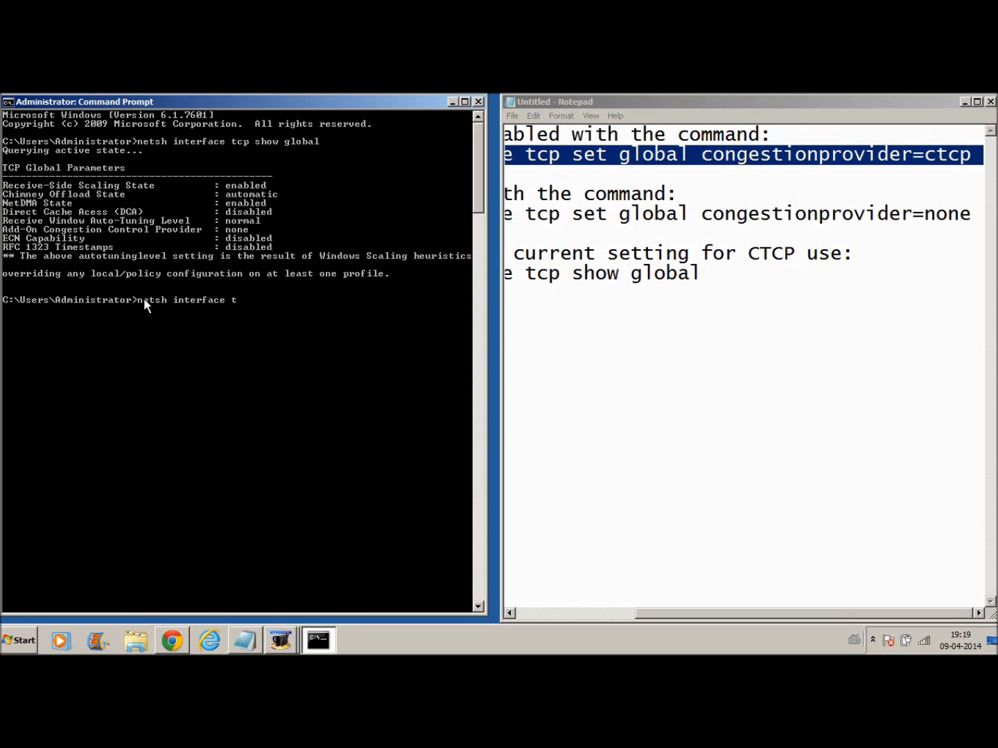
pyautogui.write('cp')
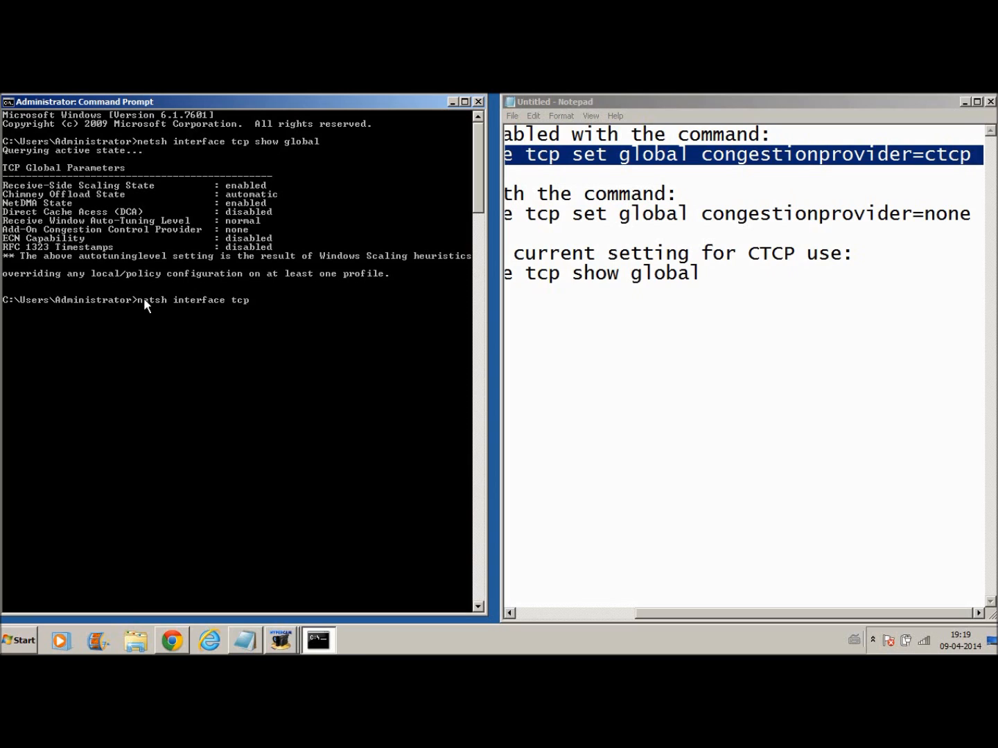
pyautogui.write('set gl')
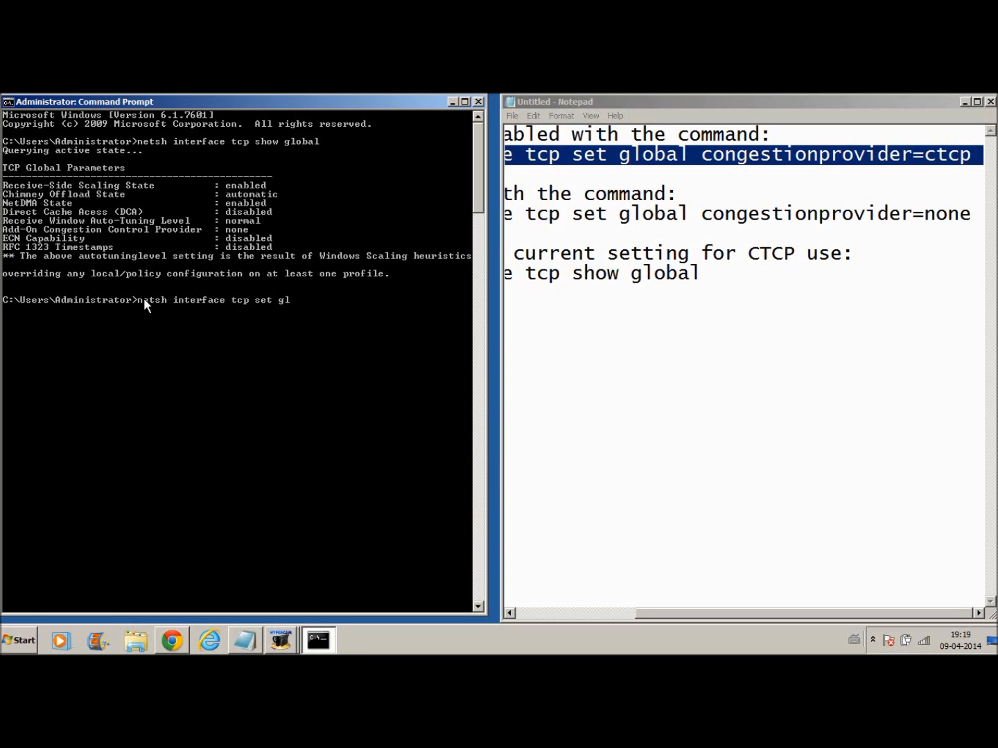
pyautogui.write('obal')
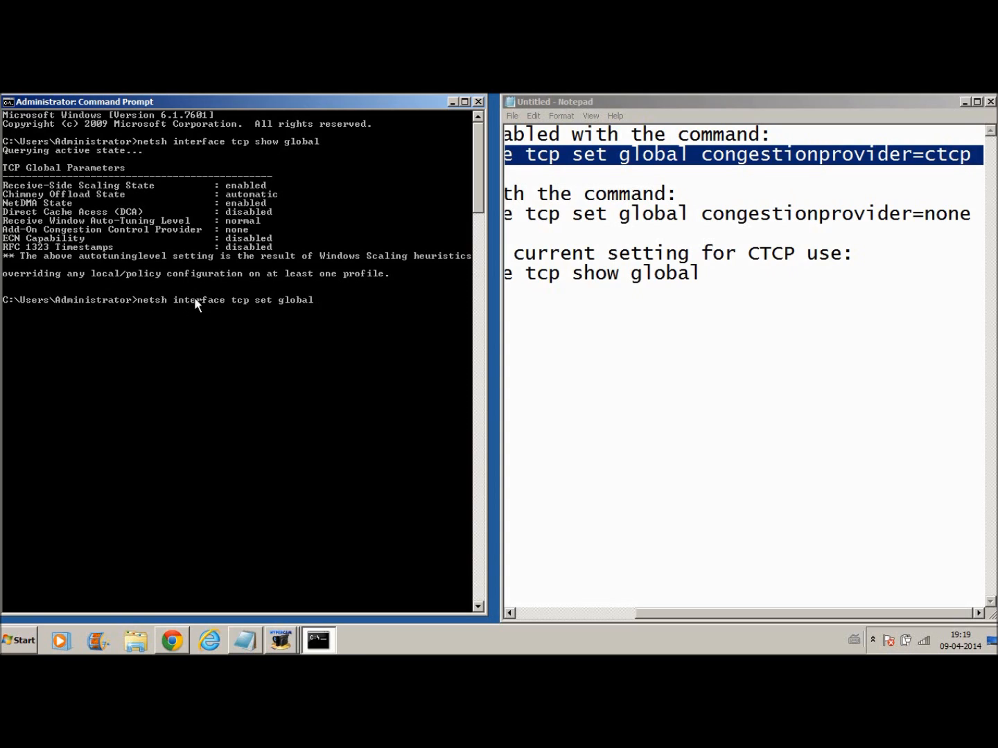
pyautogui.moveTo(310, 277)
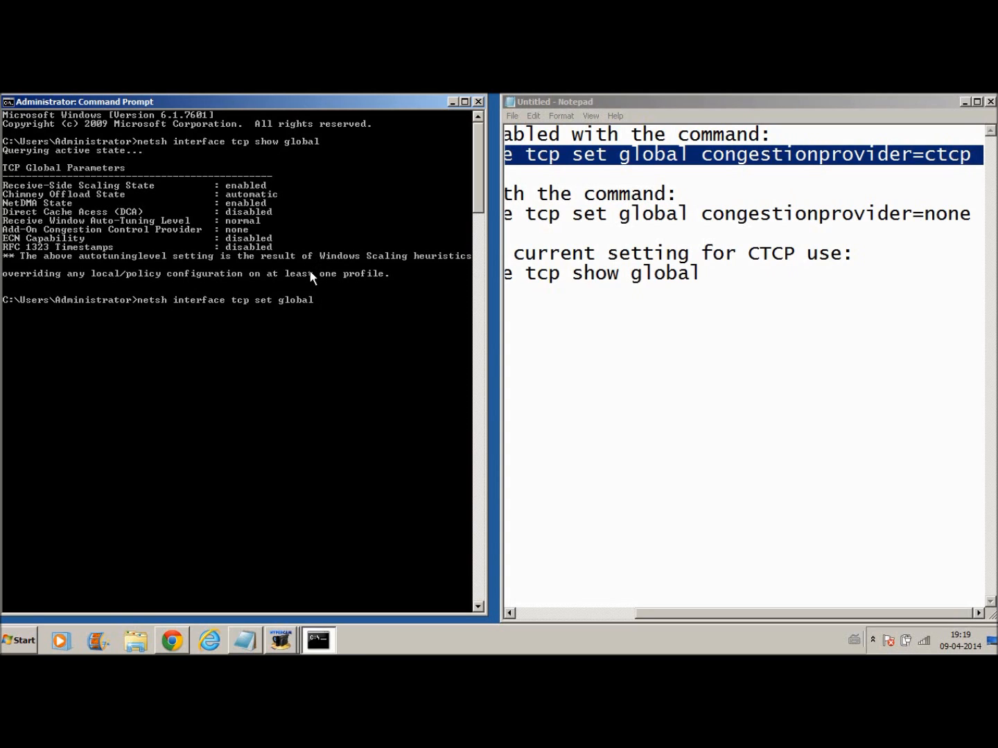
pyautogui.write('congestioncon')
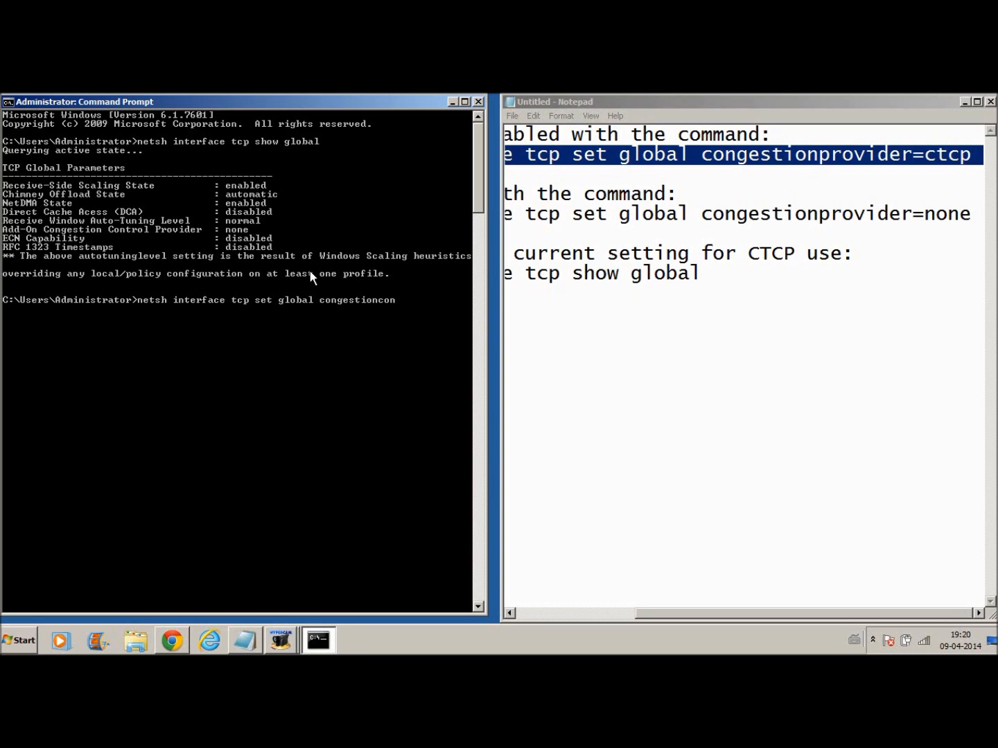
pyautogui.write('t')
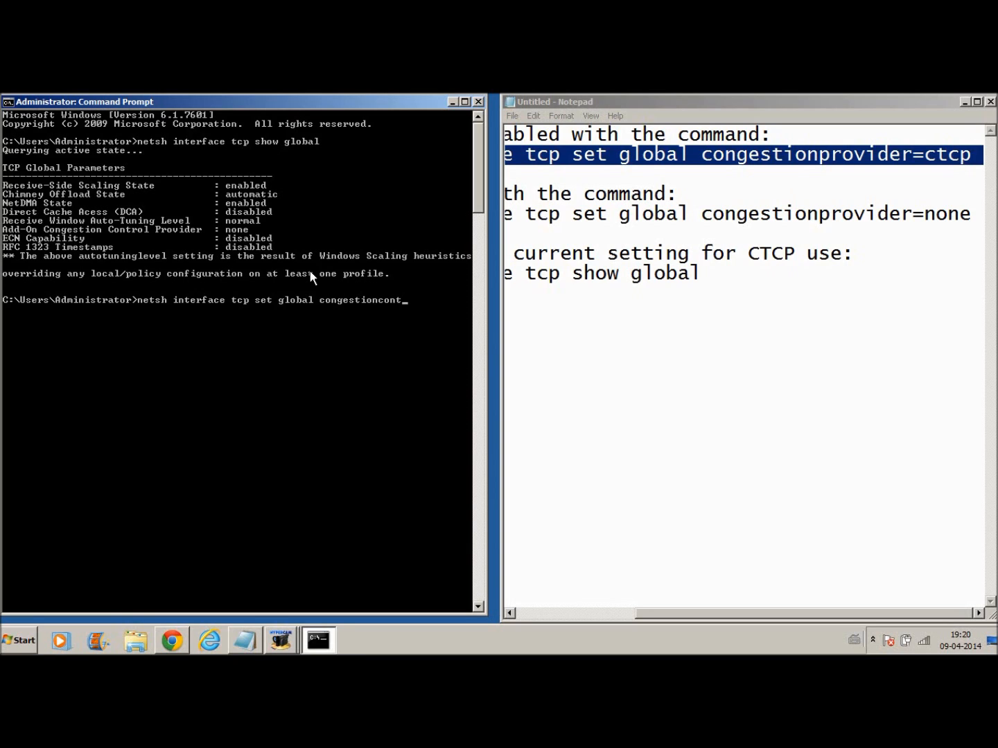
pyautogui.press('backspace')
pyautogui.write('provide')
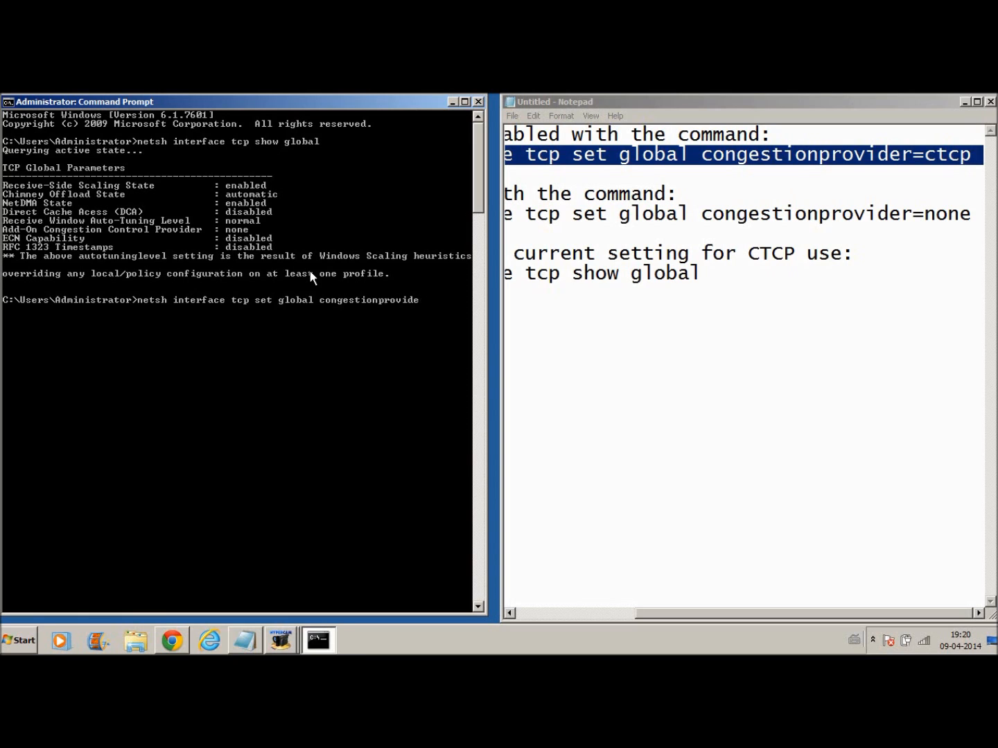
pyautogui.write('r=')
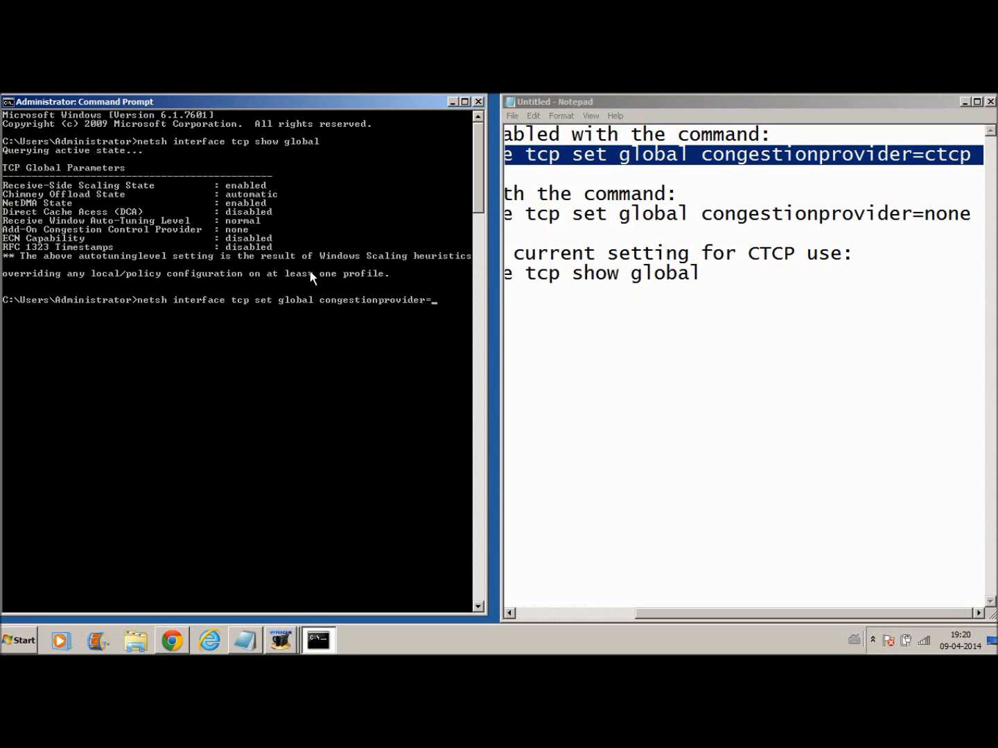
pyautogui.write('ctcp')
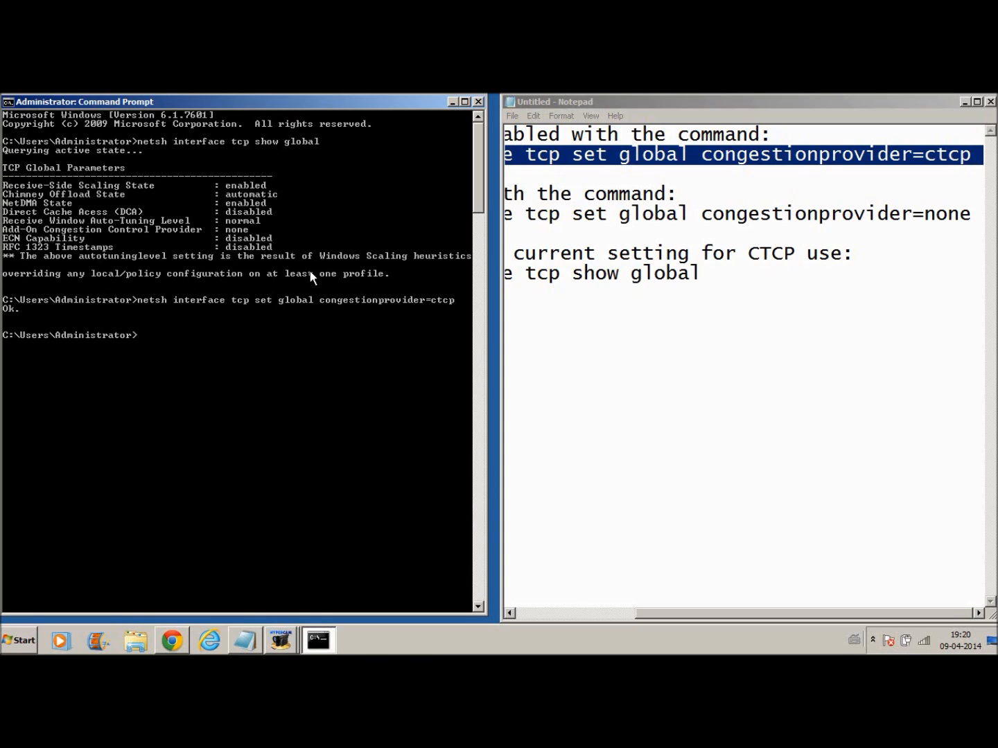
# Run netsh interface tcp show global to confirm the provider is now ctcp
pyautogui.write('netsh interface tcp show global')
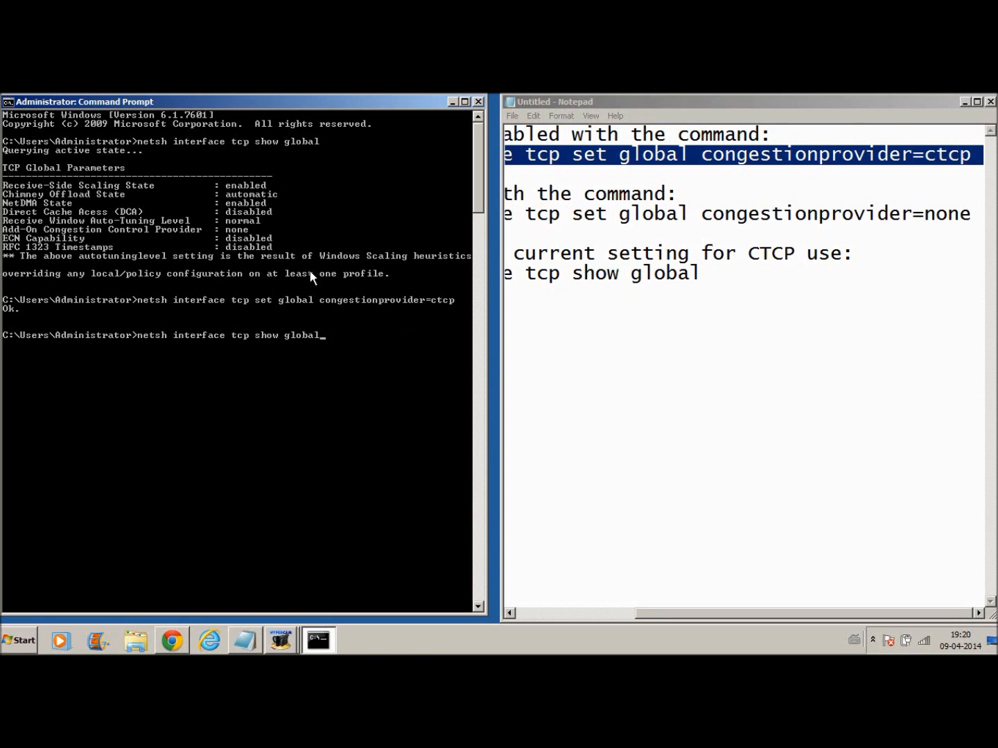
pyautogui.press('Return')
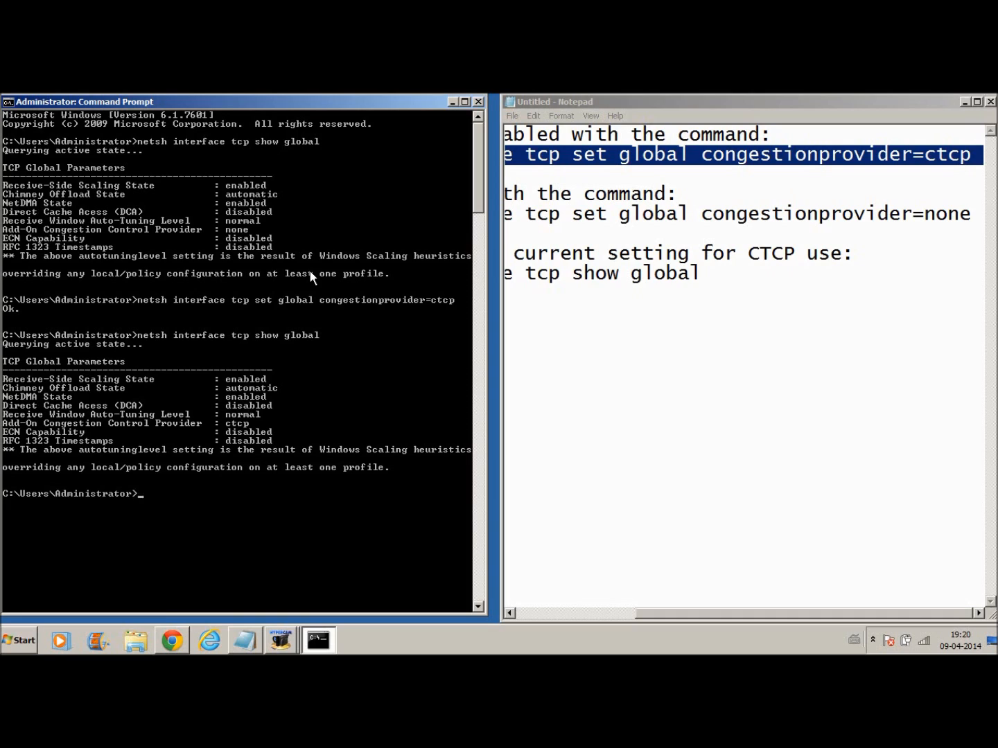
pyautogui.moveTo(310, 261)
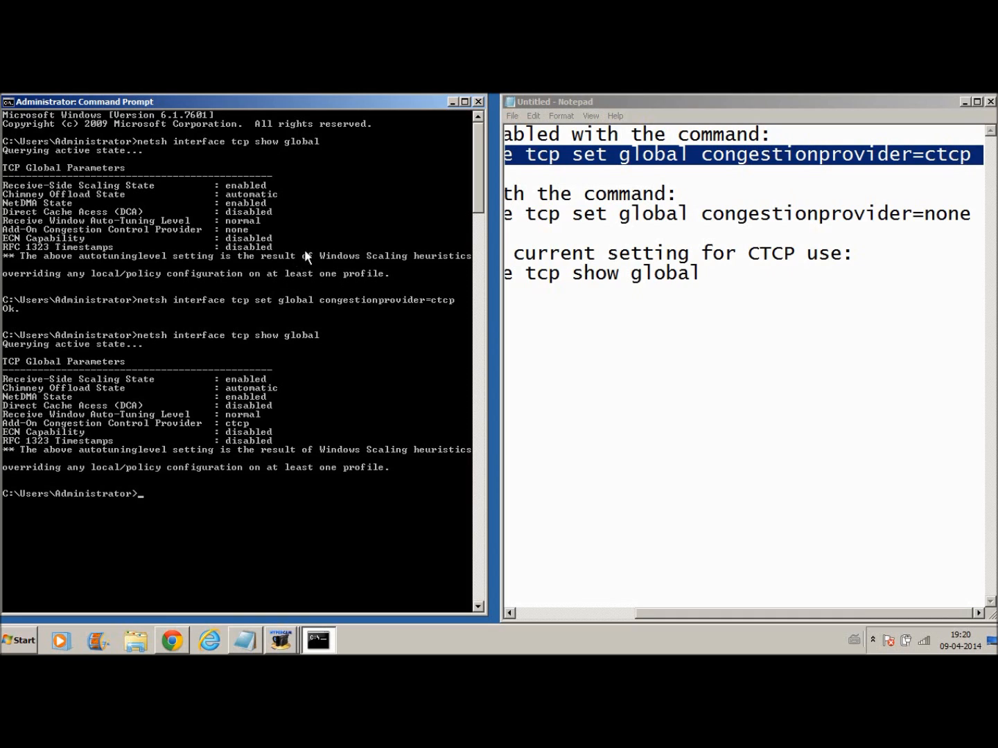
pyautogui.moveTo(266, 435)
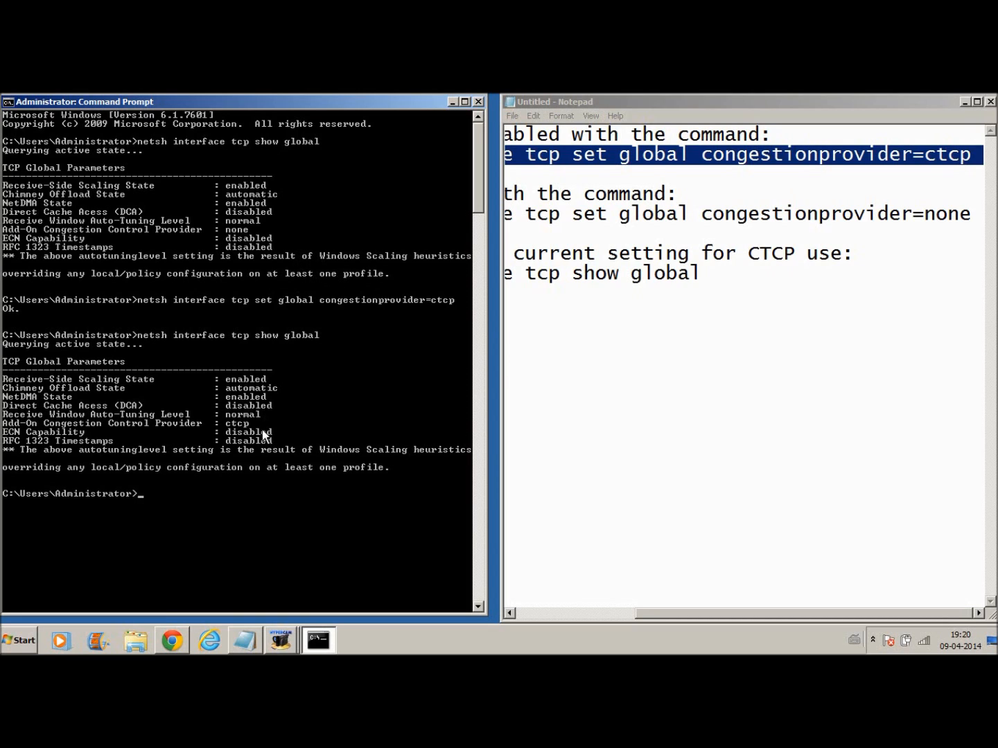
pyautogui.moveTo(287, 363)
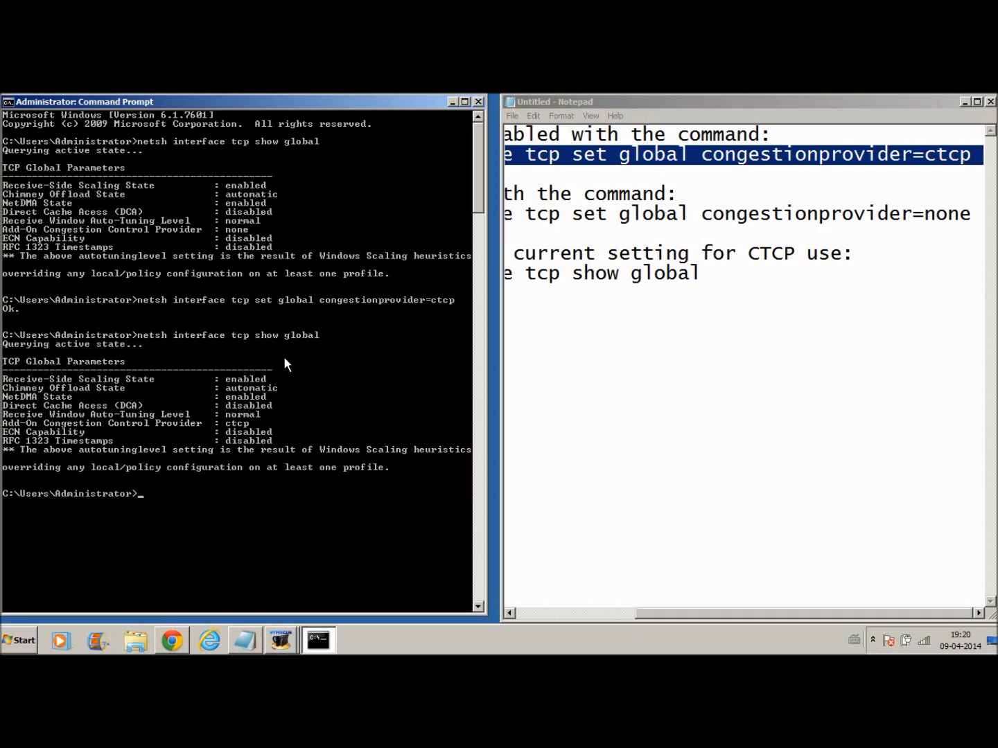
# Recall the set command, change ctcp to none and run it to disable Compound TCP
pyautogui.write('netsh interface tcp show global')
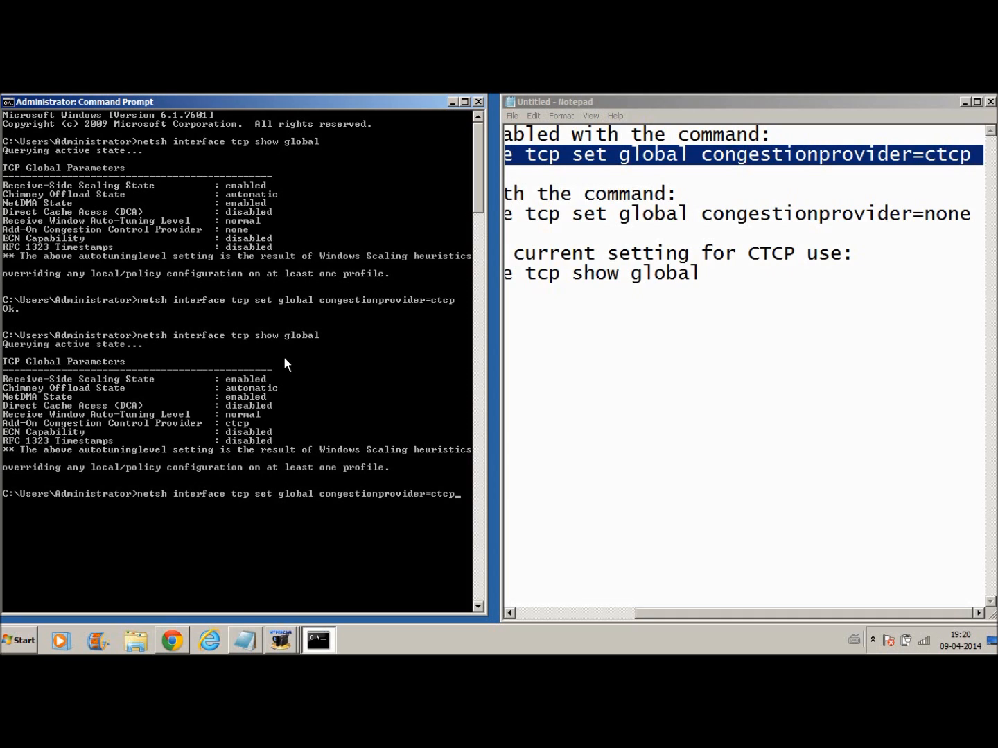
pyautogui.press('BackSpace')
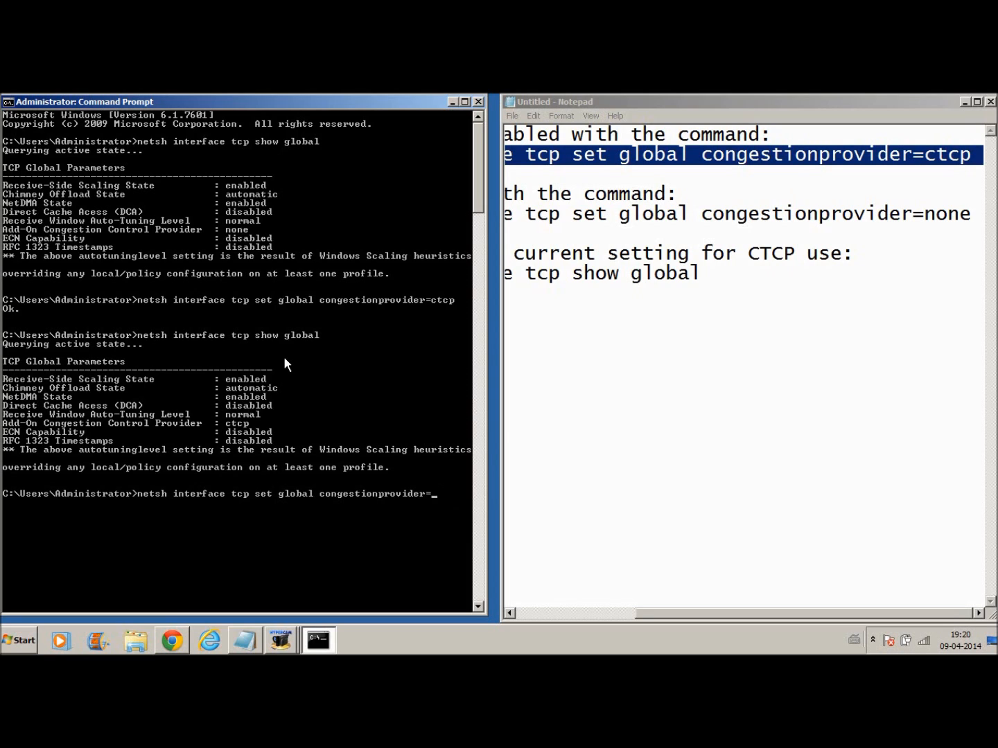
pyautogui.write('none')
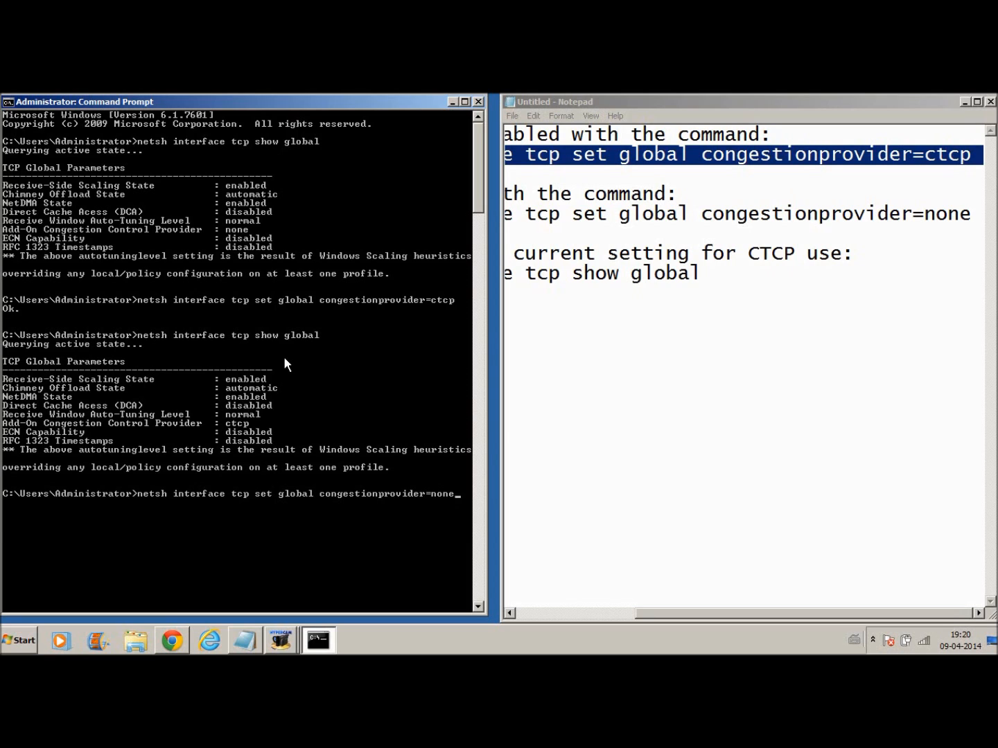
pyautogui.press('Return')
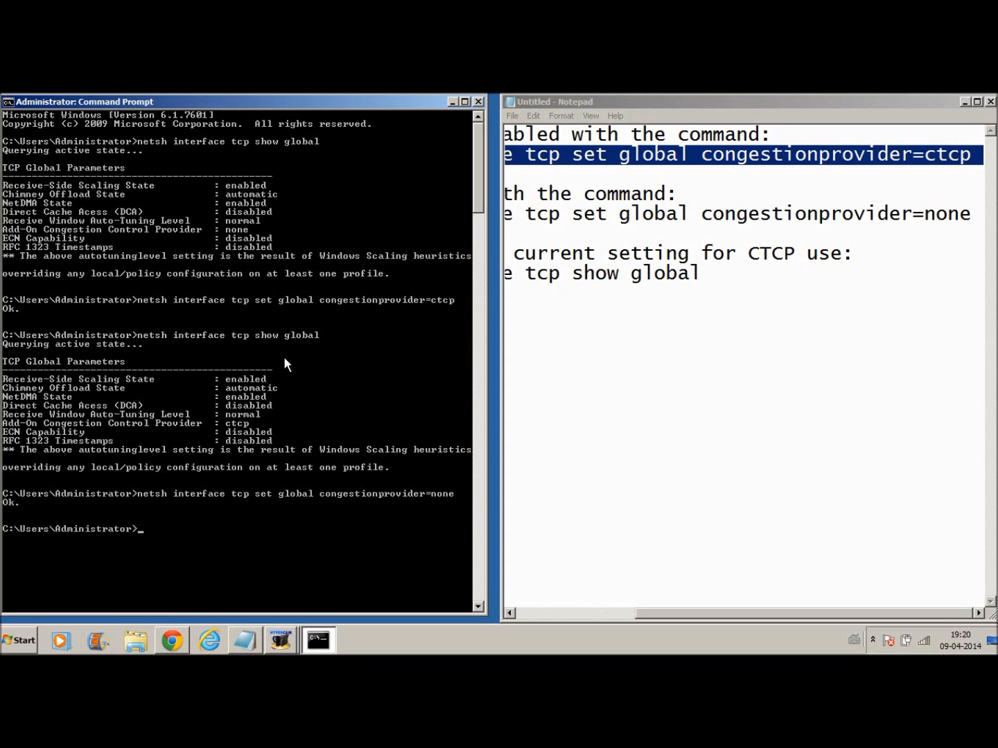
pyautogui.write('netsh interface tcp show global')
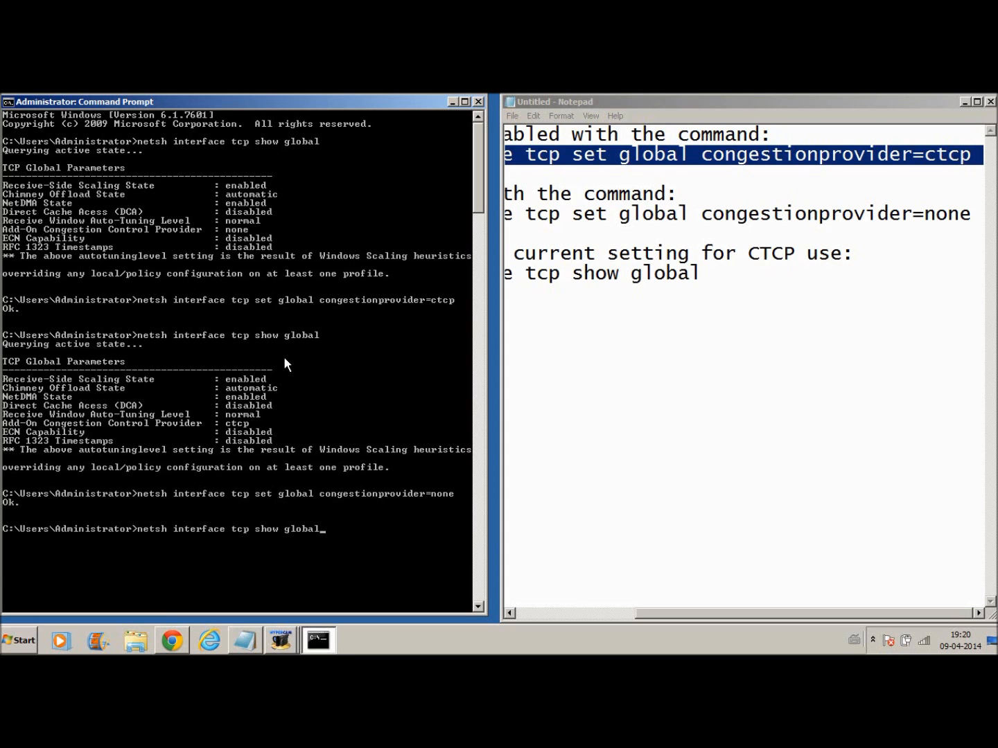
# Run the show global query confirming the provider is back to none
pyautogui.press('Return')
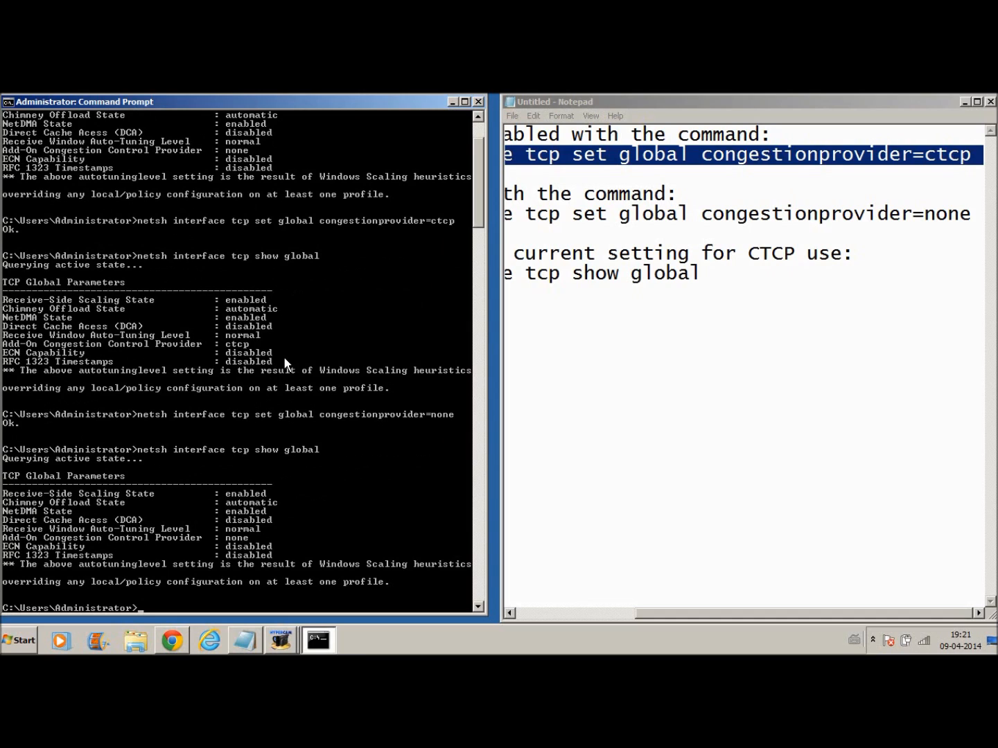